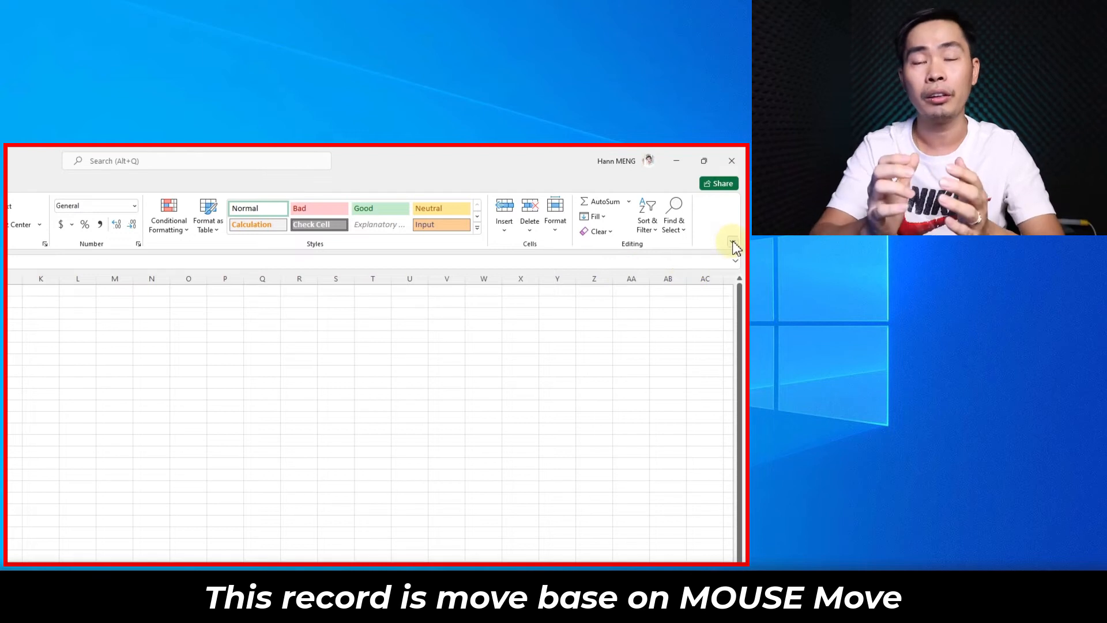
- Switch Excel's ribbon to Show tabs only, then close the spreadsheet window
{"action": "left_click", "coordinate": [732, 241]}
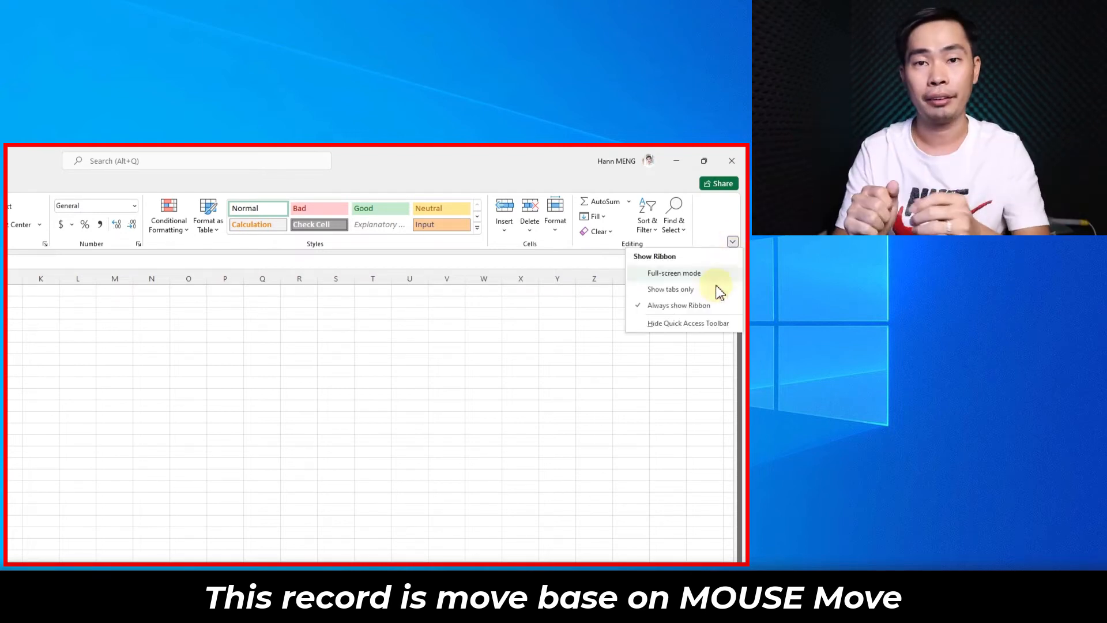
{"action": "left_click", "coordinate": [670, 289]}
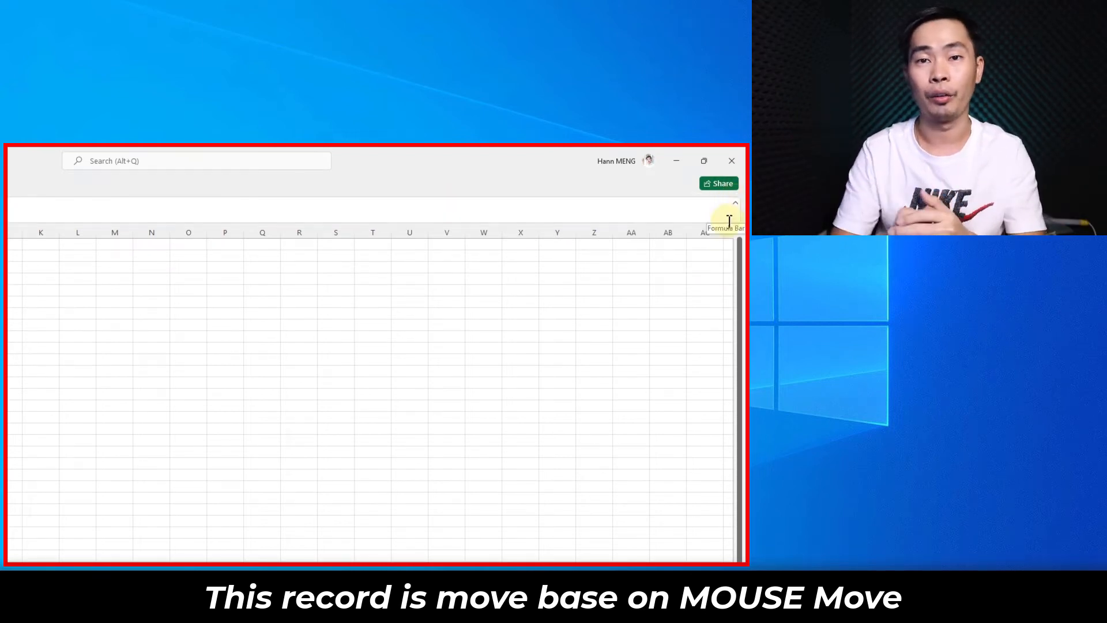
{"action": "left_click", "coordinate": [731, 161]}
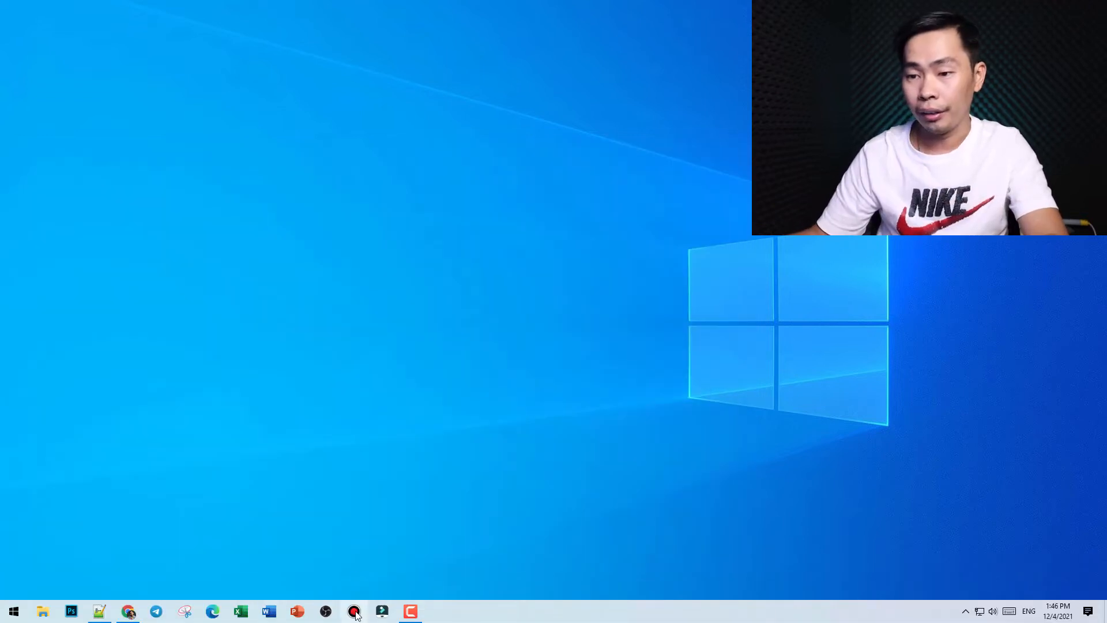
- Open Bandicam, move its window left, and choose Around mouse 1280x720 (16:9)
{"action": "left_click", "coordinate": [354, 611]}
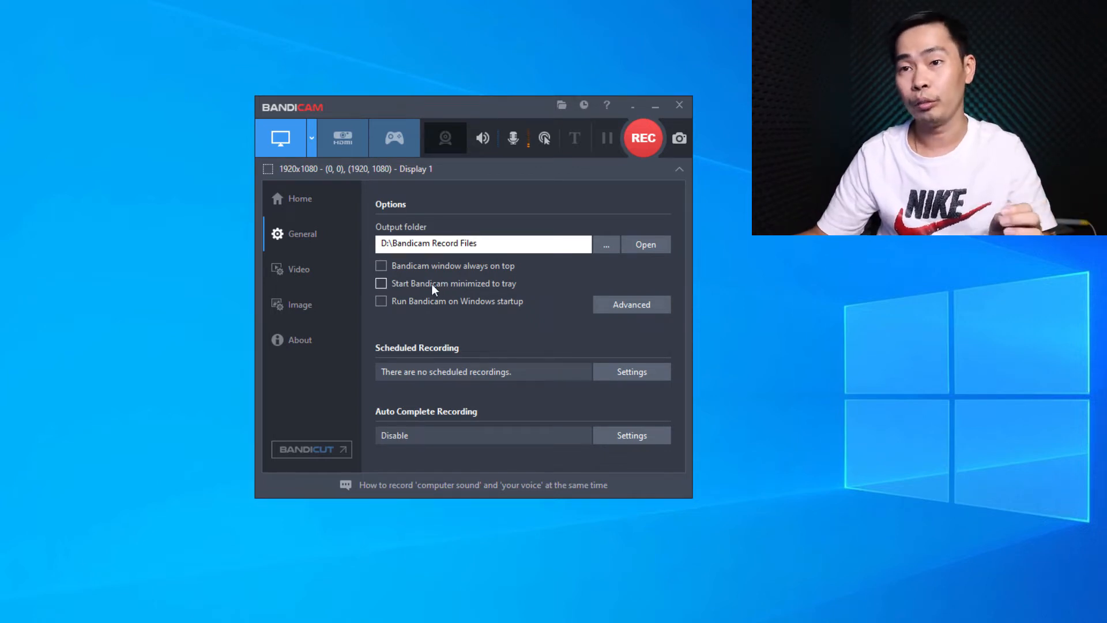
{"action": "left_click_drag", "start_coordinate": [430, 106], "coordinate": [343, 138]}
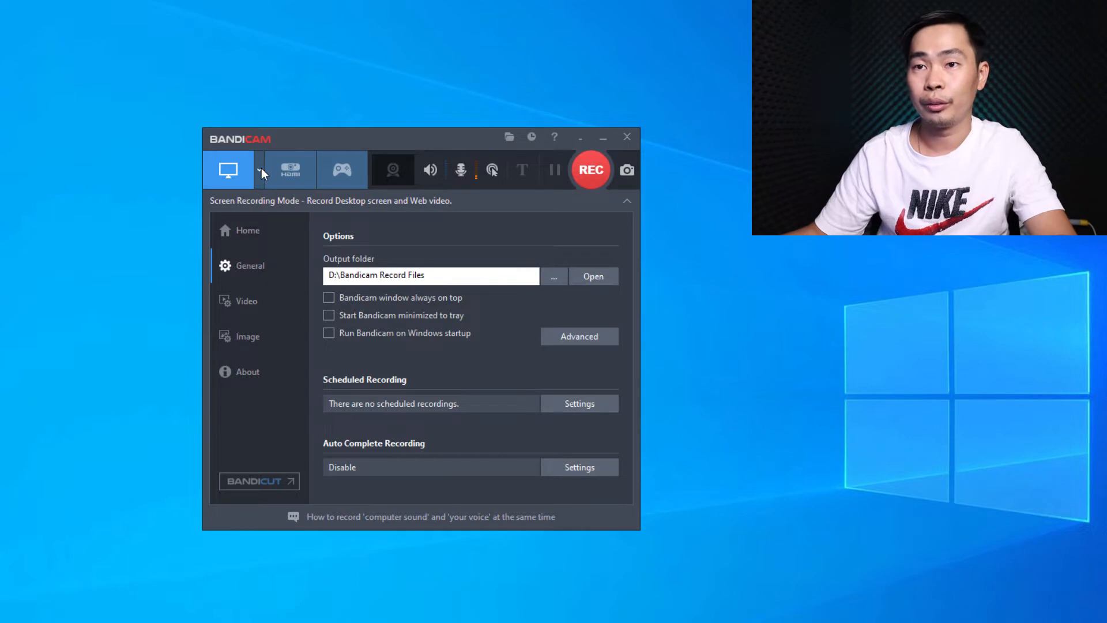
{"action": "left_click", "coordinate": [259, 170]}
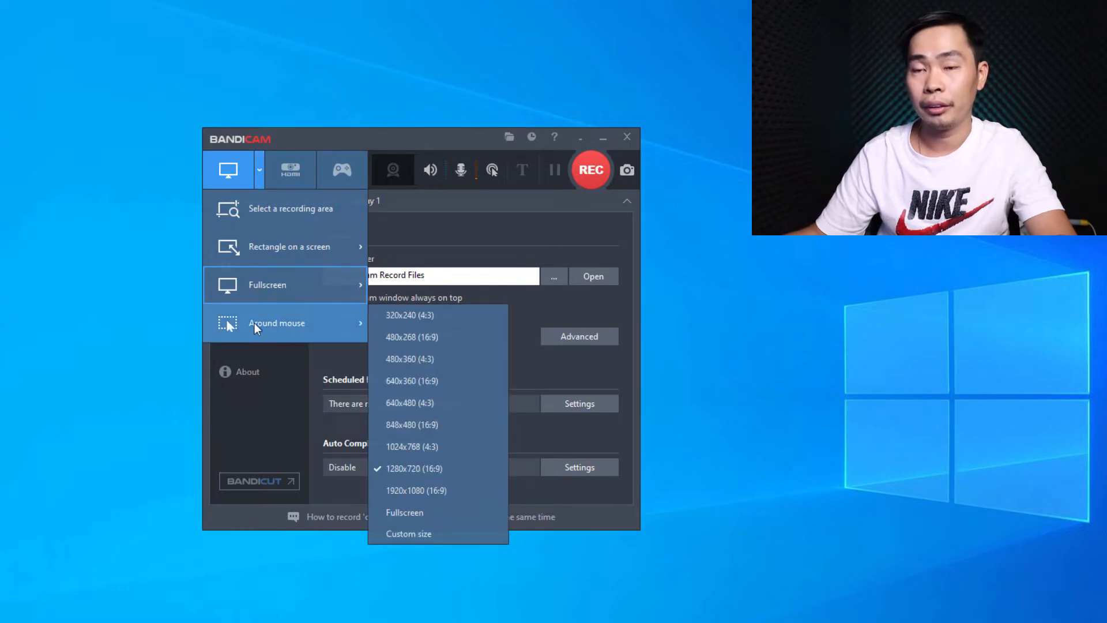
{"action": "mouse_move", "coordinate": [332, 319]}
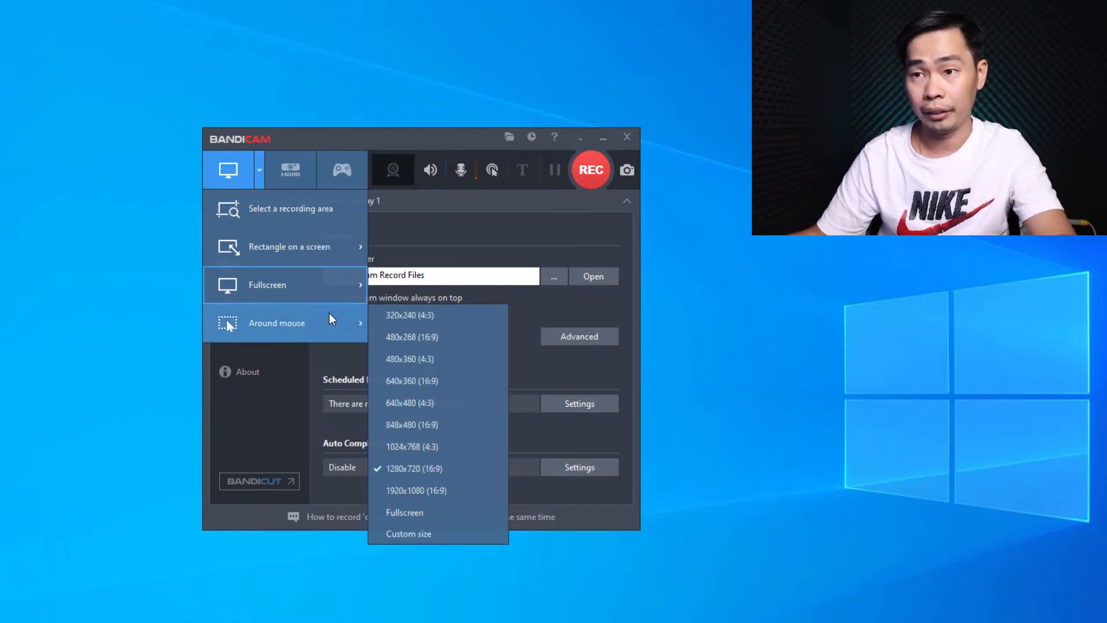
{"action": "mouse_move", "coordinate": [416, 490]}
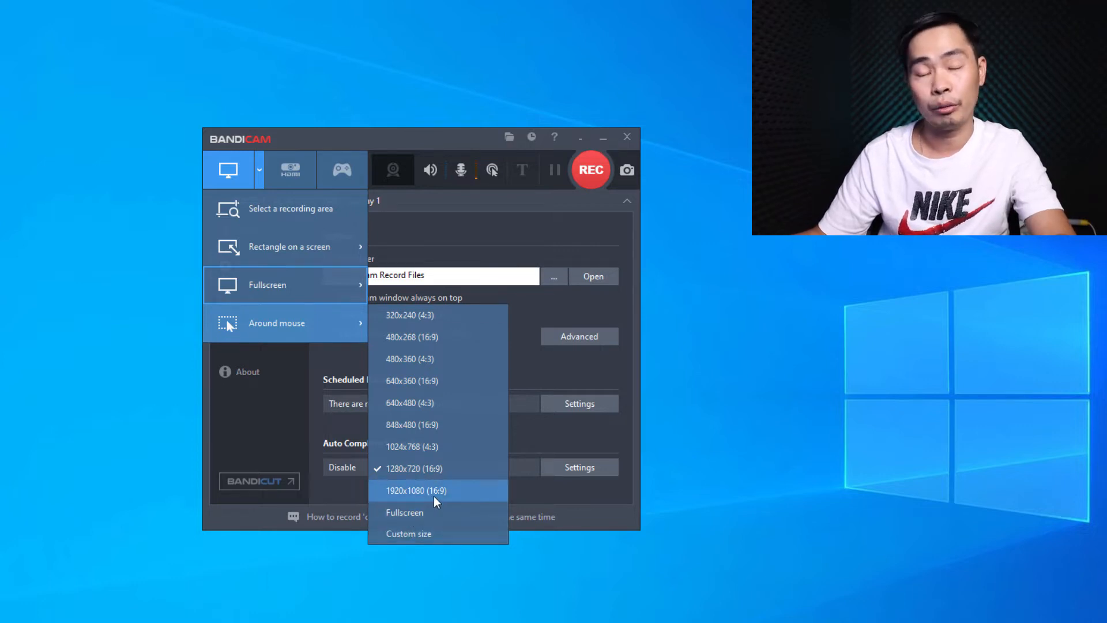
{"action": "left_click", "coordinate": [416, 490]}
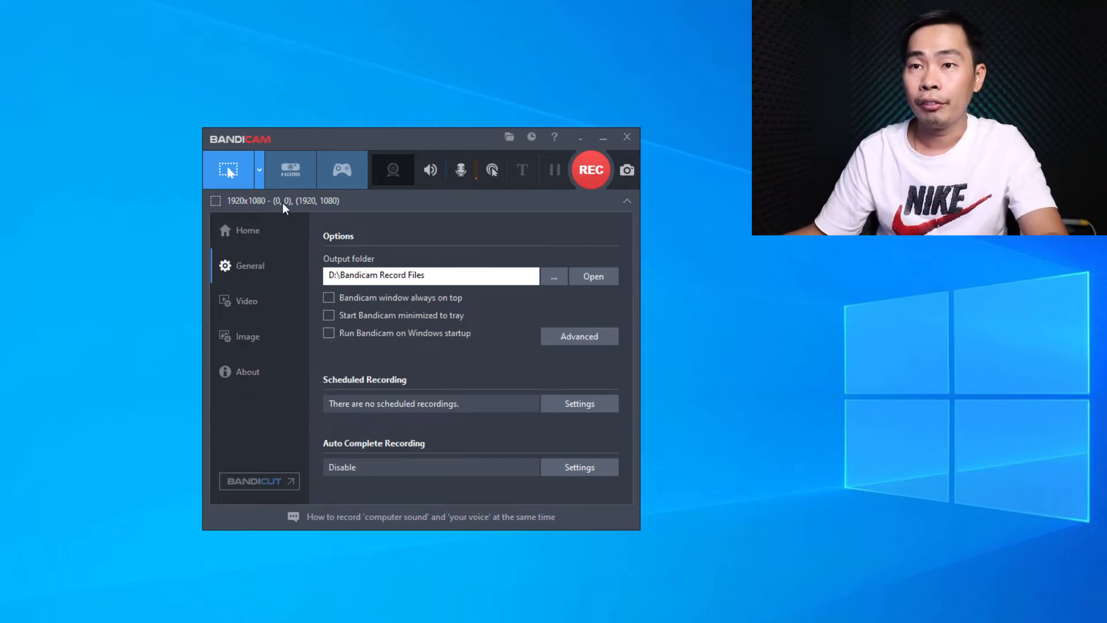
{"action": "left_click", "coordinate": [259, 169]}
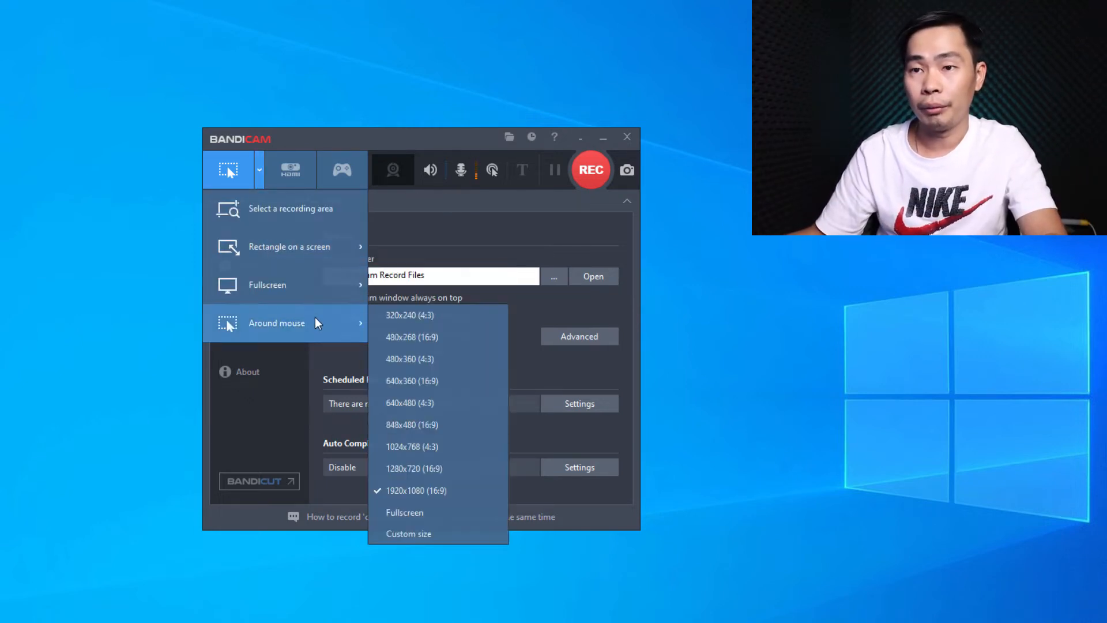
{"action": "mouse_move", "coordinate": [414, 468]}
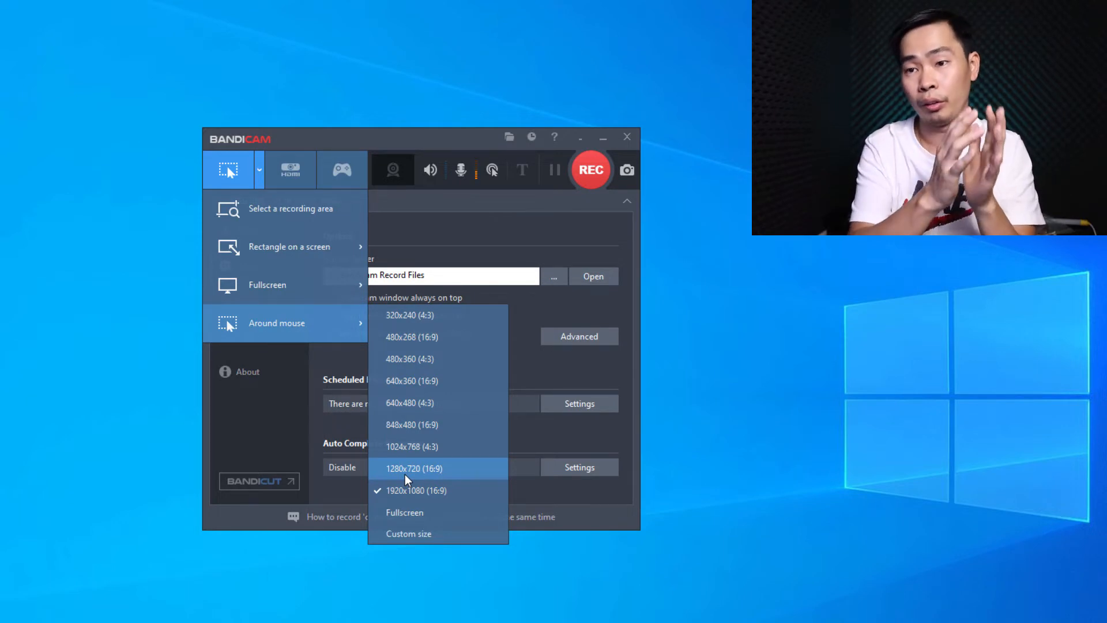
{"action": "mouse_move", "coordinate": [414, 490]}
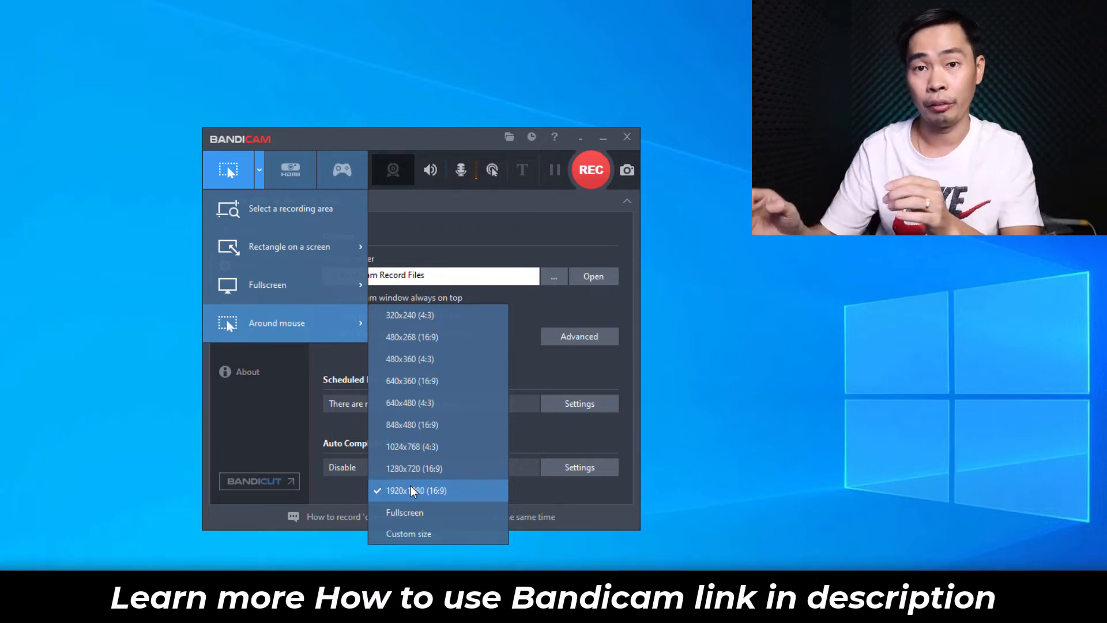
{"action": "mouse_move", "coordinate": [453, 468]}
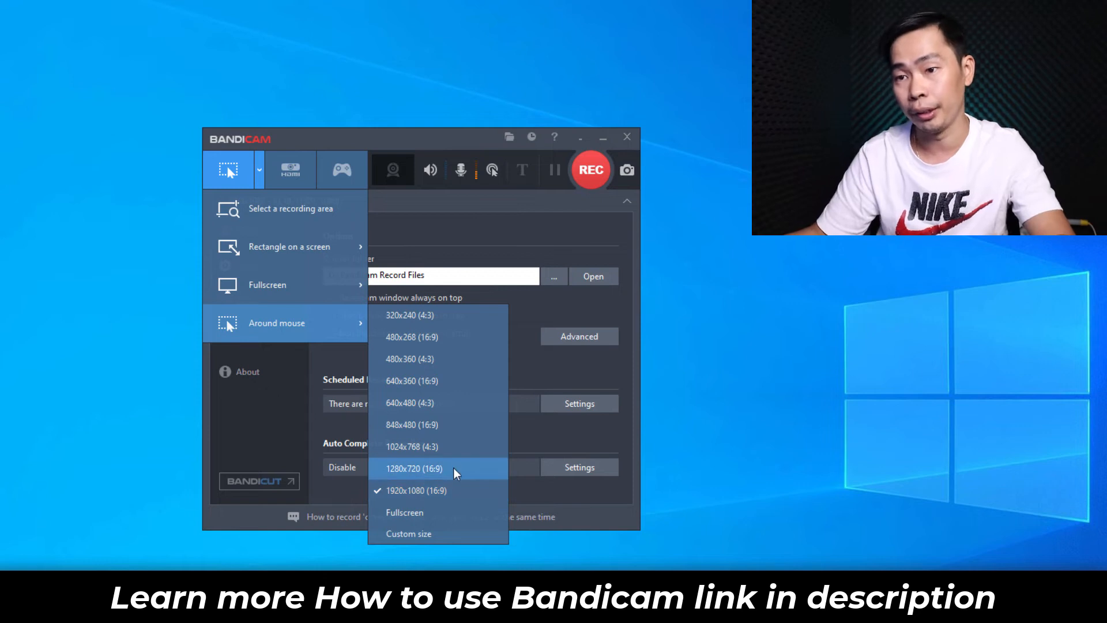
{"action": "left_click", "coordinate": [413, 468]}
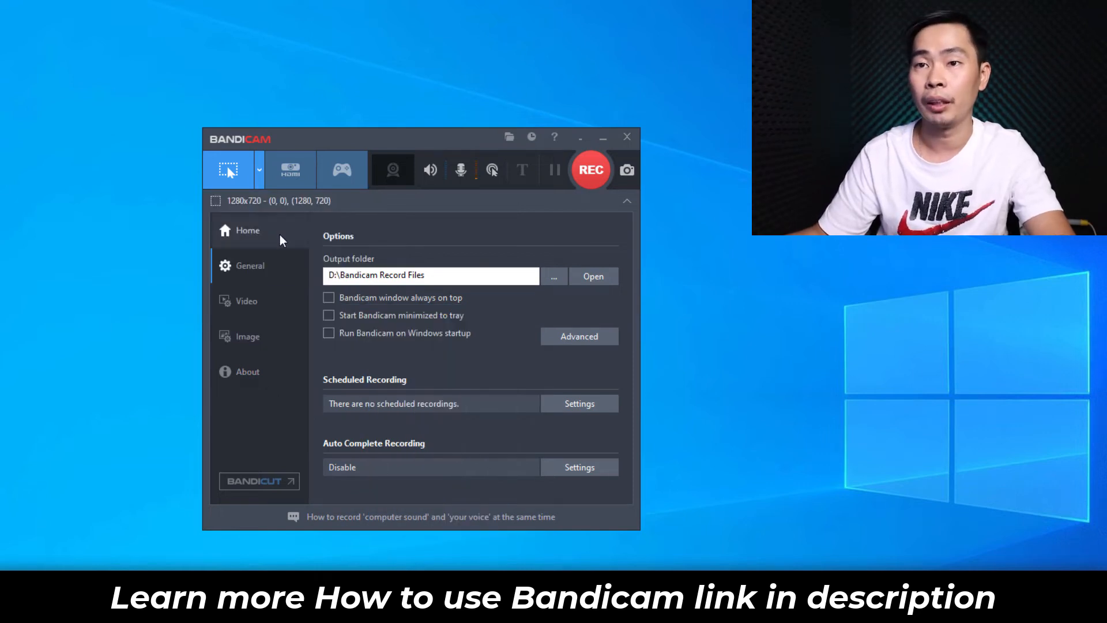
{"action": "left_click", "coordinate": [258, 169]}
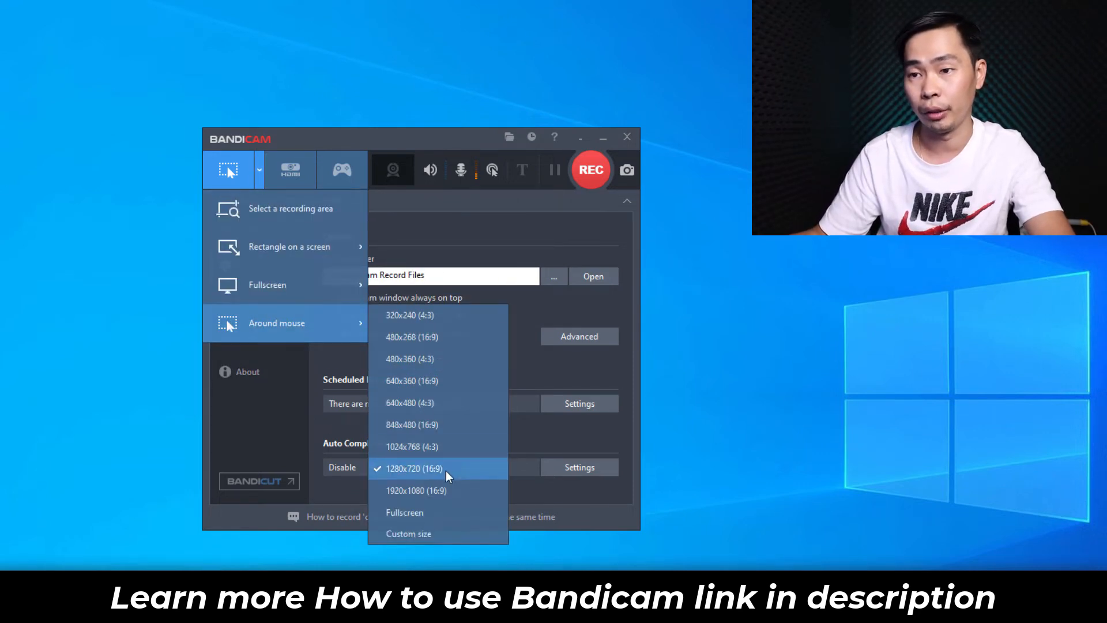
{"action": "left_click", "coordinate": [413, 468]}
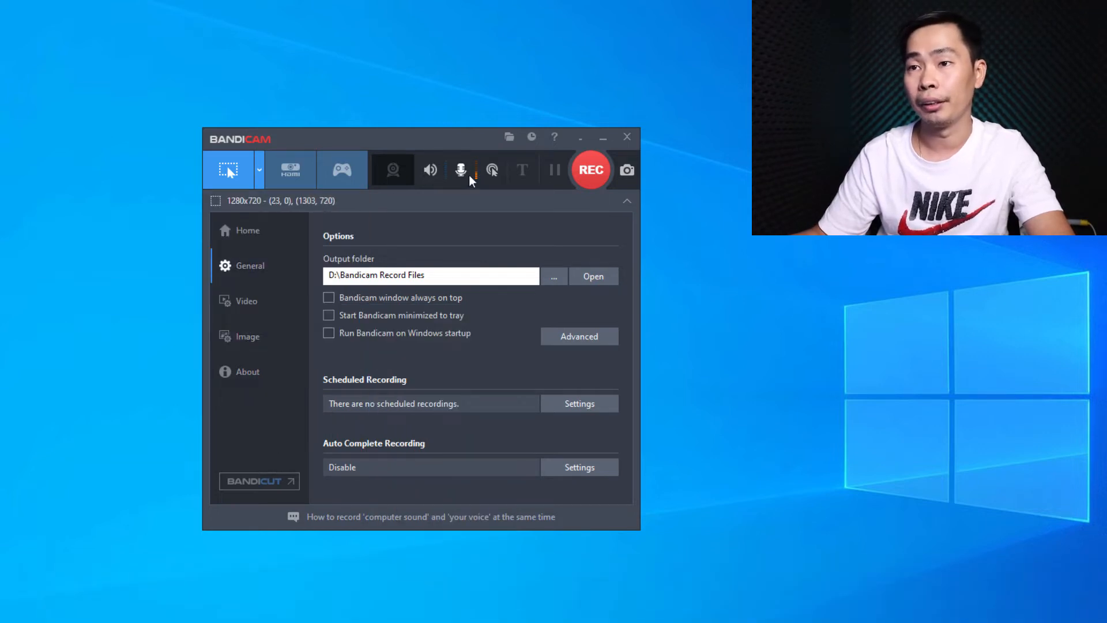
{"action": "left_click", "coordinate": [460, 169]}
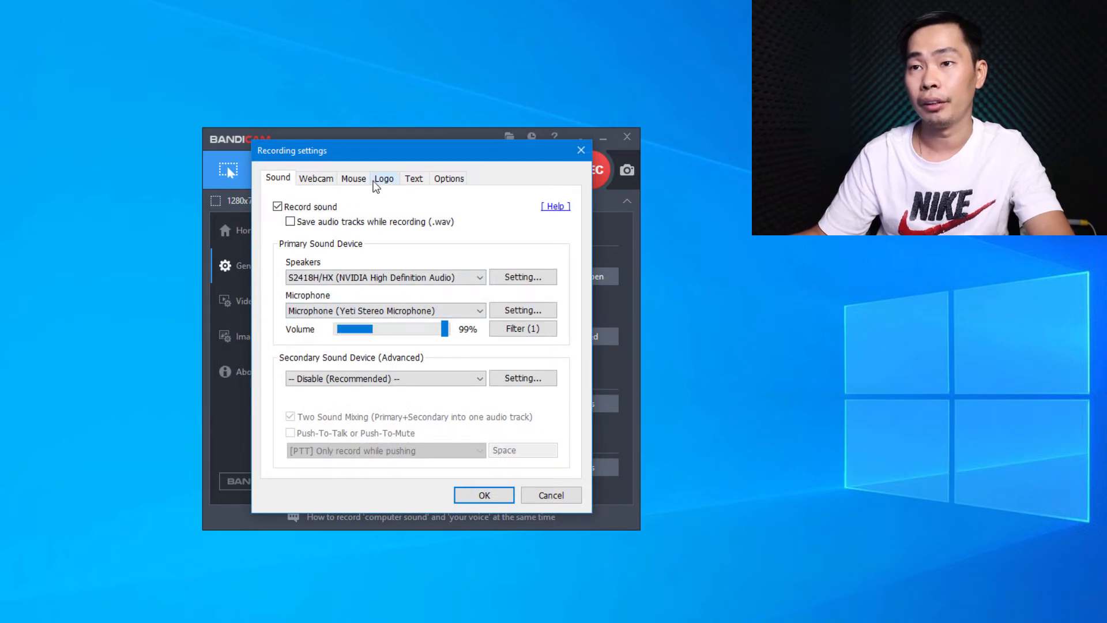
{"action": "left_click", "coordinate": [353, 178]}
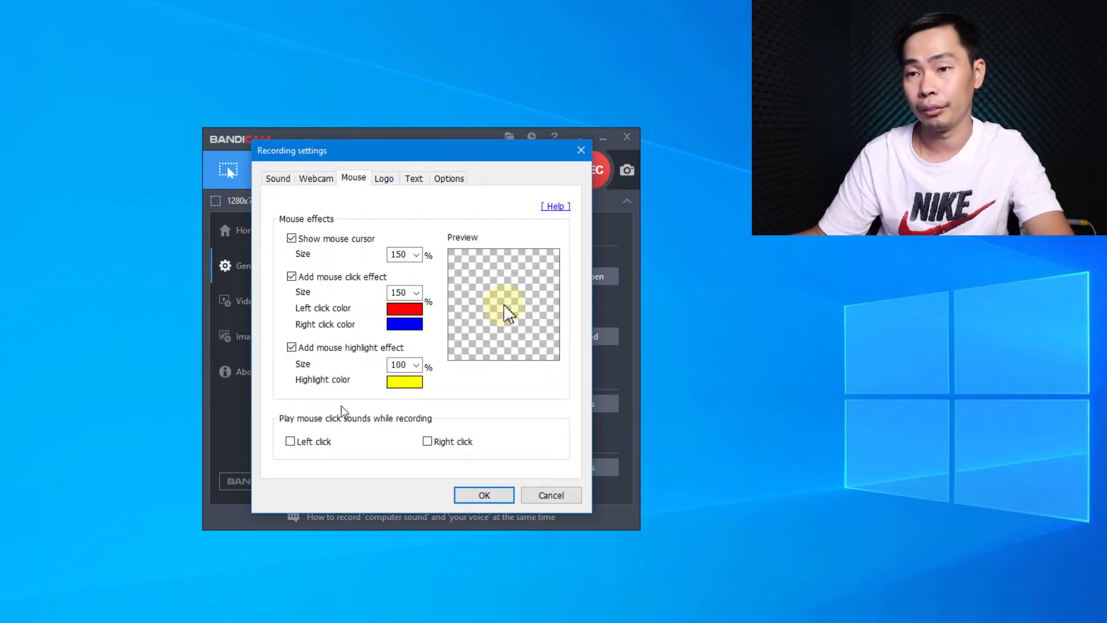
{"action": "mouse_move", "coordinate": [373, 264]}
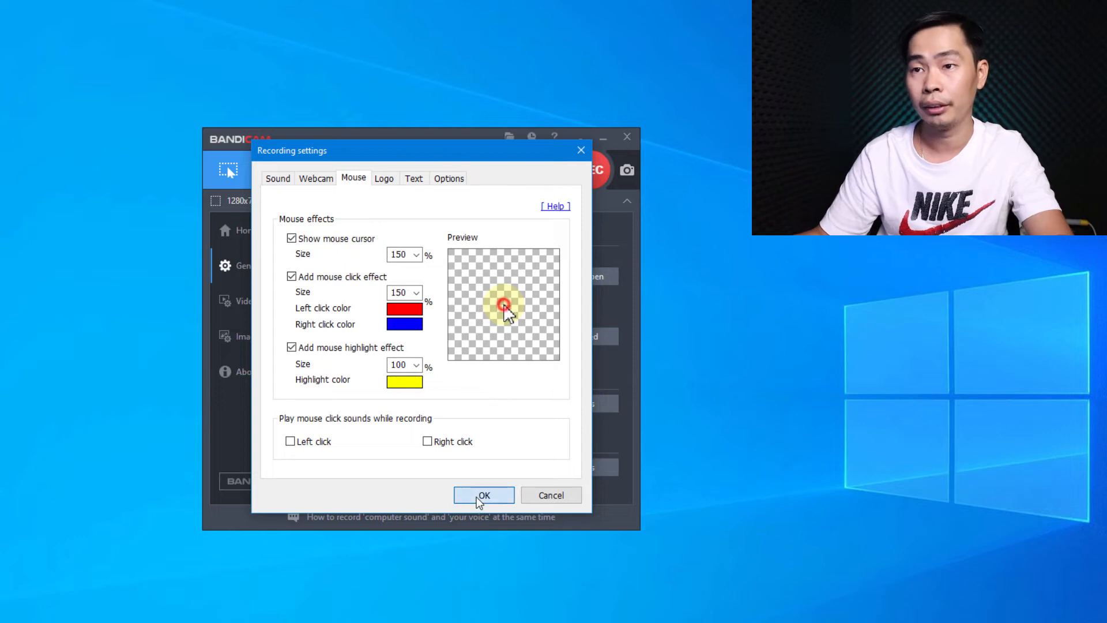
{"action": "left_click", "coordinate": [484, 495]}
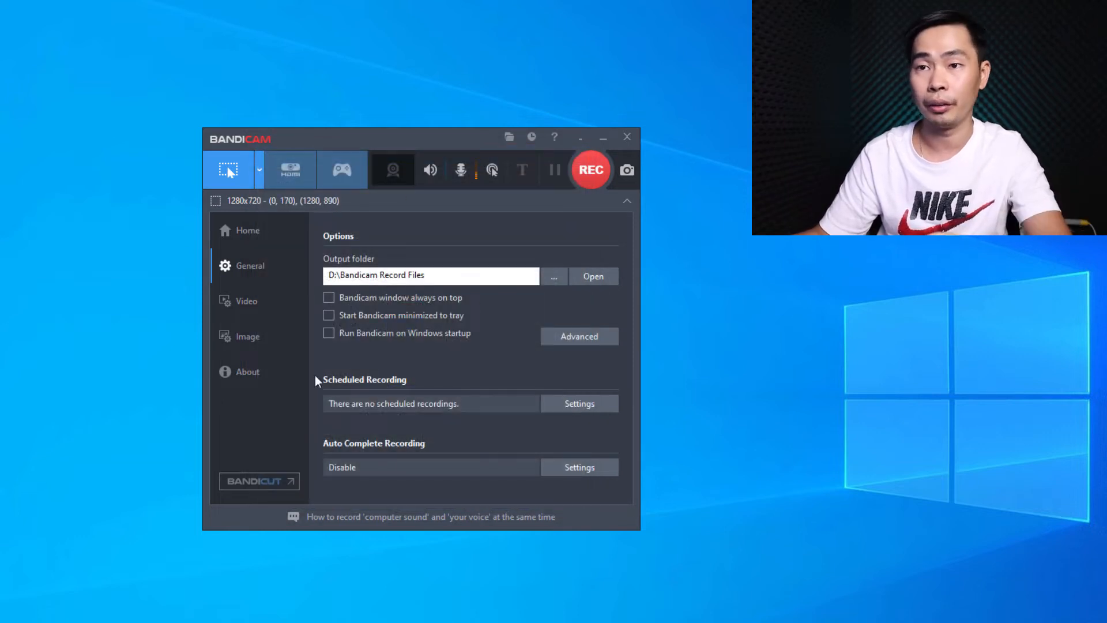
- Start a Bandicam recording, minimize the recorder, and launch Excel's start screen
{"action": "left_click", "coordinate": [591, 170]}
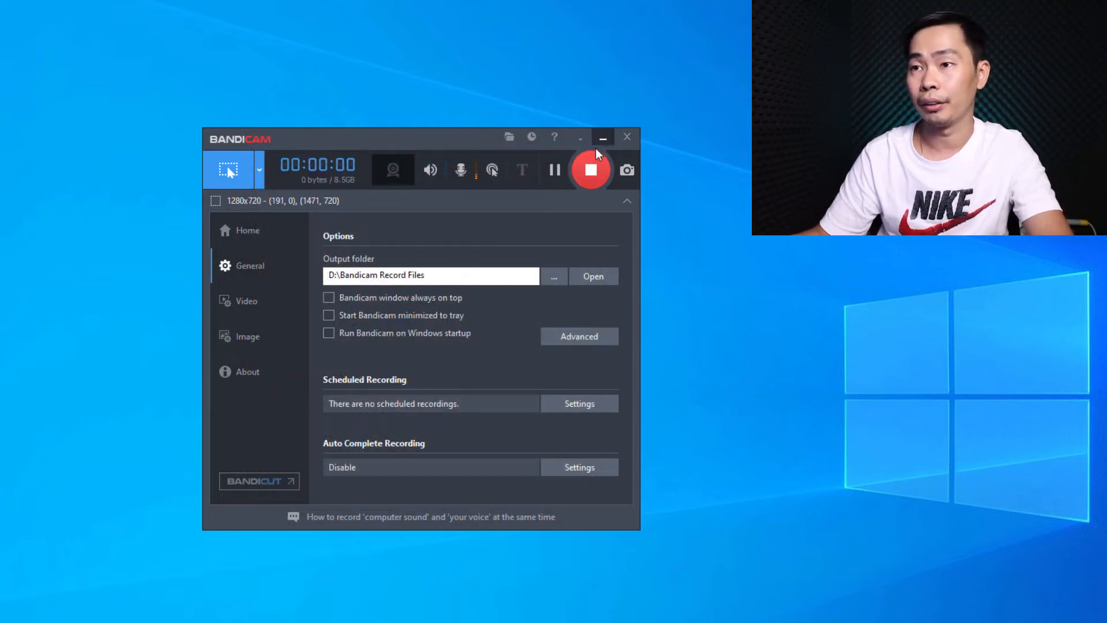
{"action": "left_click", "coordinate": [603, 137]}
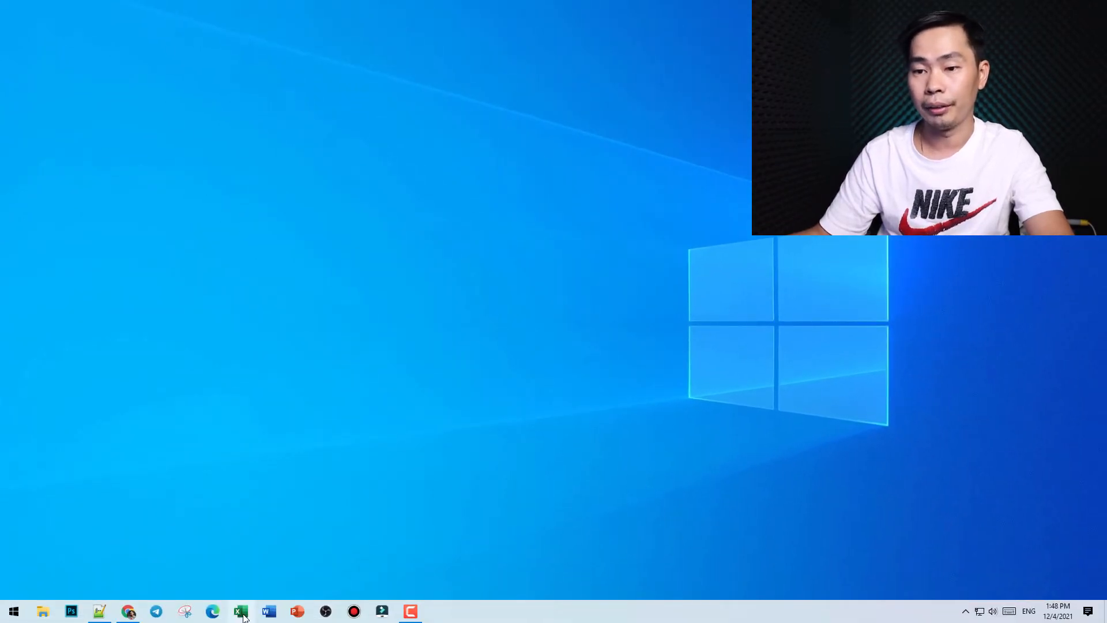
{"action": "mouse_move", "coordinate": [241, 610]}
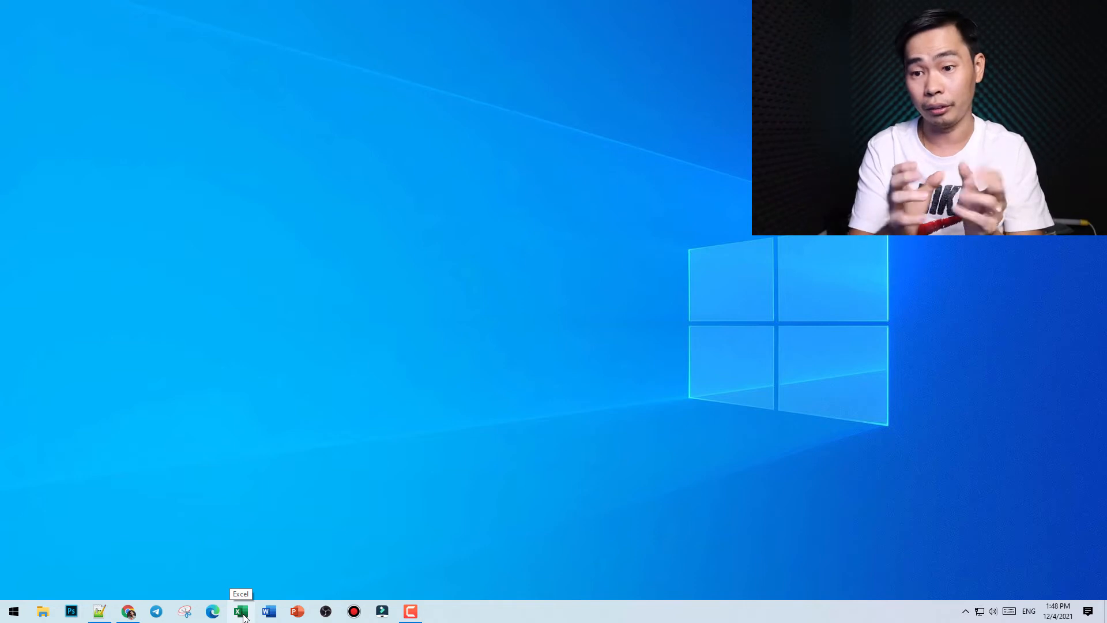
{"action": "left_click", "coordinate": [13, 611]}
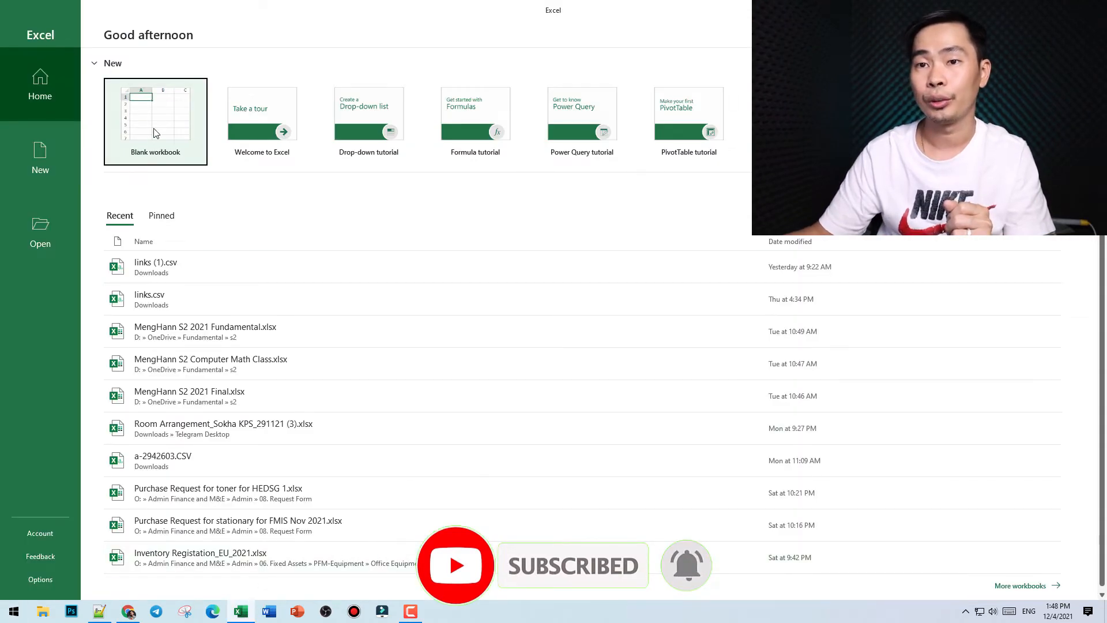
- Create a blank workbook with tabs-only ribbon, zoomed in to 150%
{"action": "left_click", "coordinate": [155, 122]}
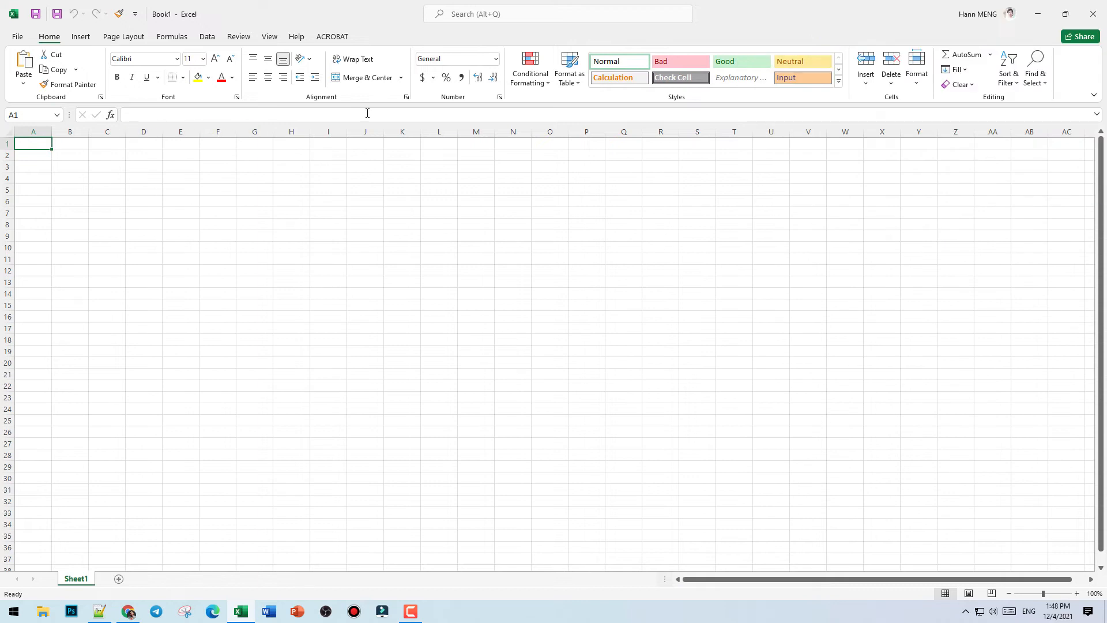
{"action": "mouse_move", "coordinate": [1094, 106]}
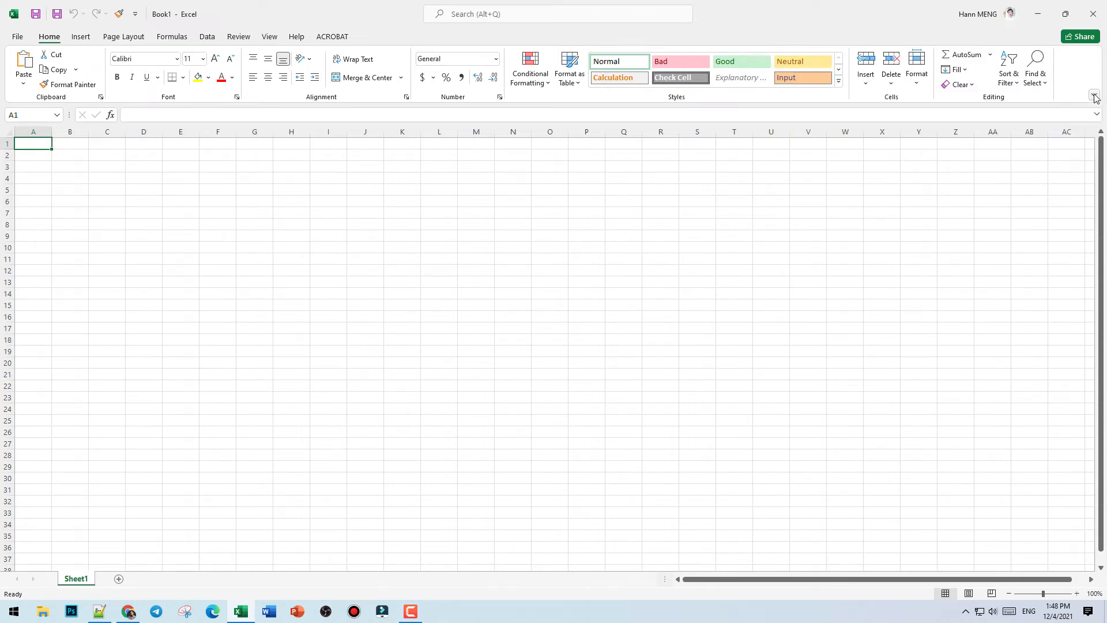
{"action": "left_click", "coordinate": [1094, 94]}
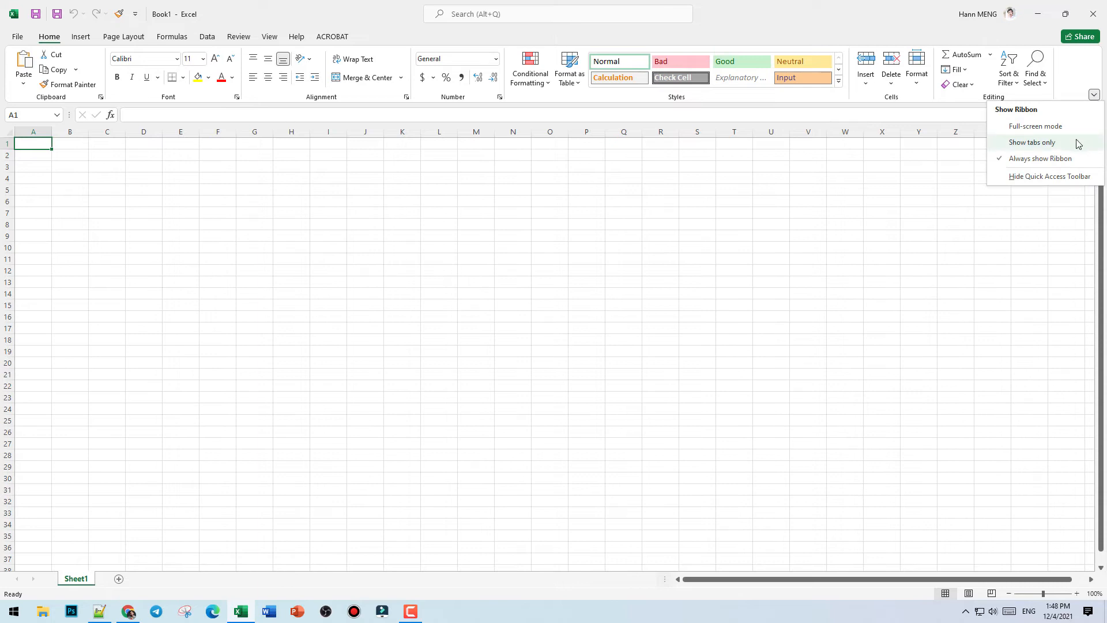
{"action": "left_click", "coordinate": [1031, 142]}
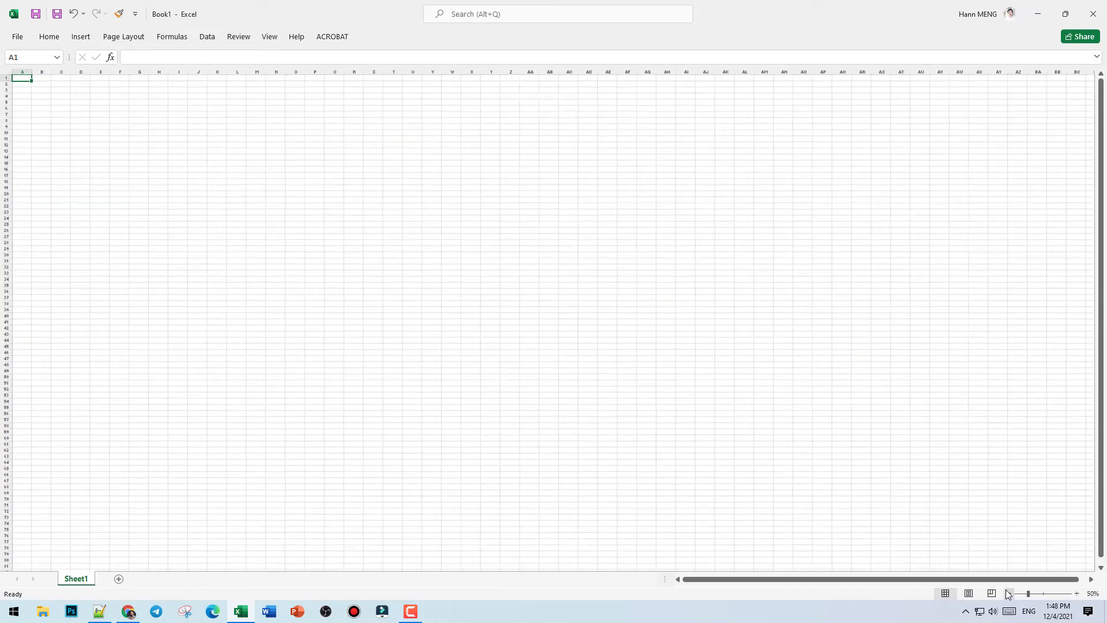
{"action": "left_click", "coordinate": [1077, 593]}
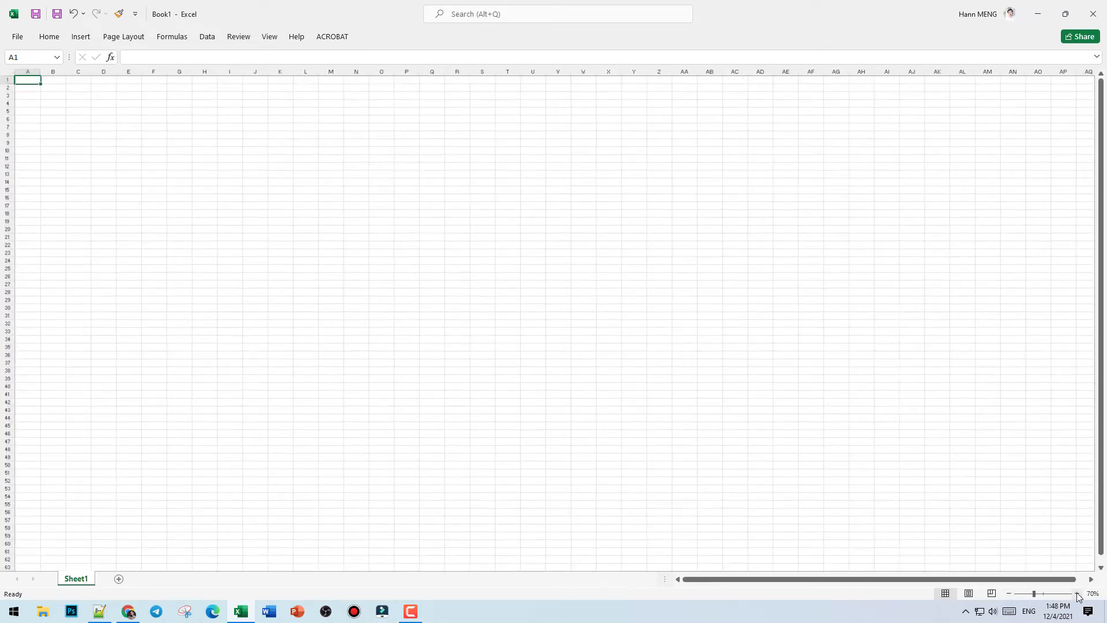
{"action": "left_click", "coordinate": [1076, 593]}
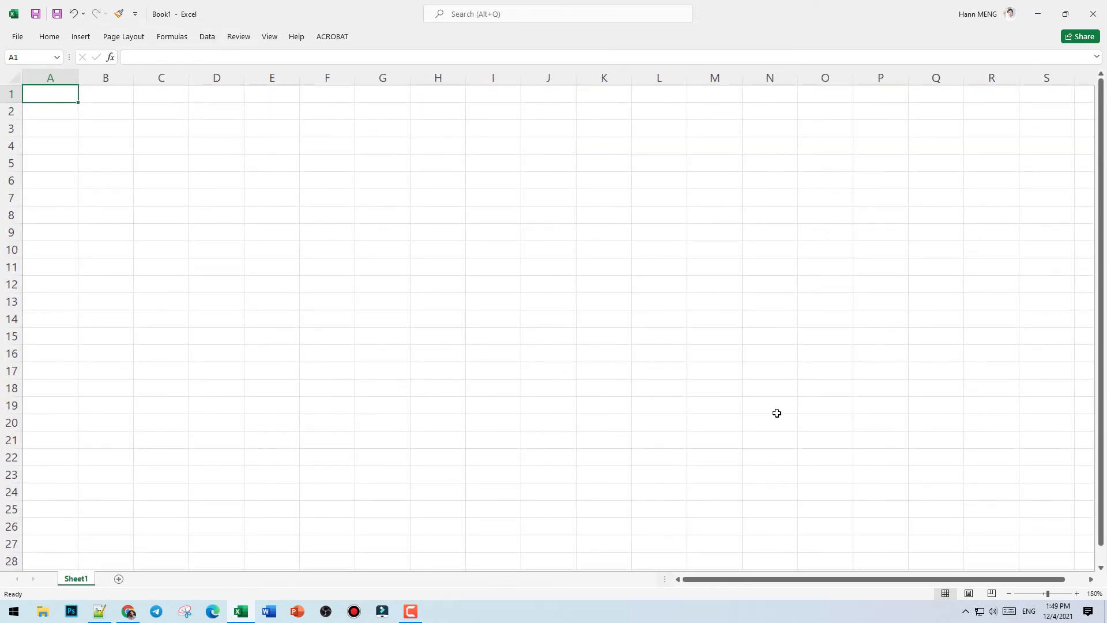
- Show the Page Layout tab, then open File > Account product information
{"action": "left_click", "coordinate": [122, 36]}
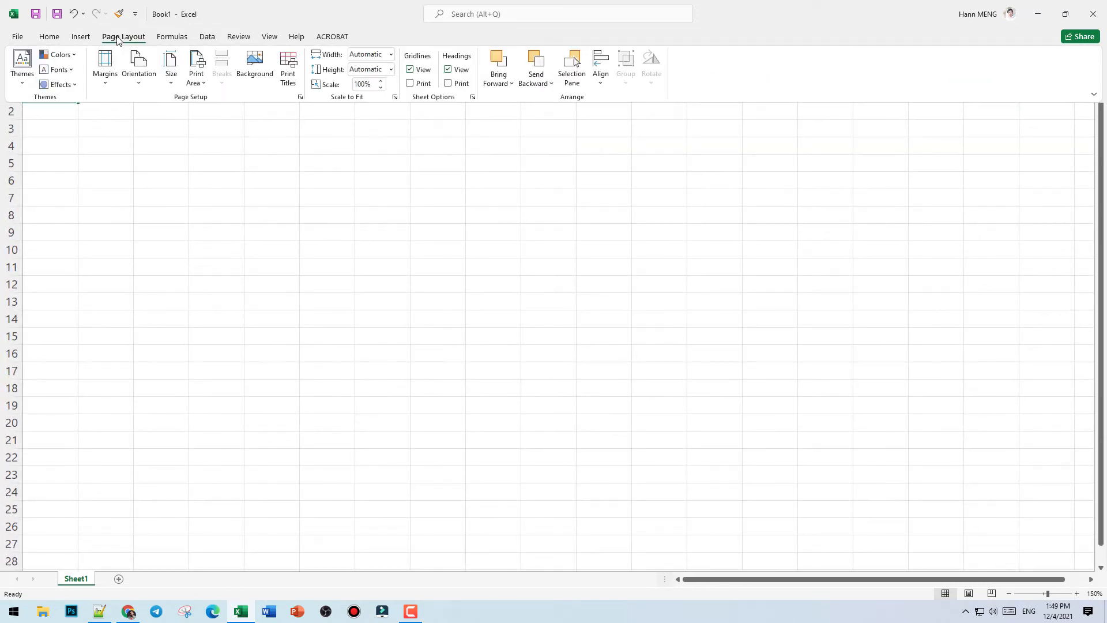
{"action": "left_click", "coordinate": [17, 35]}
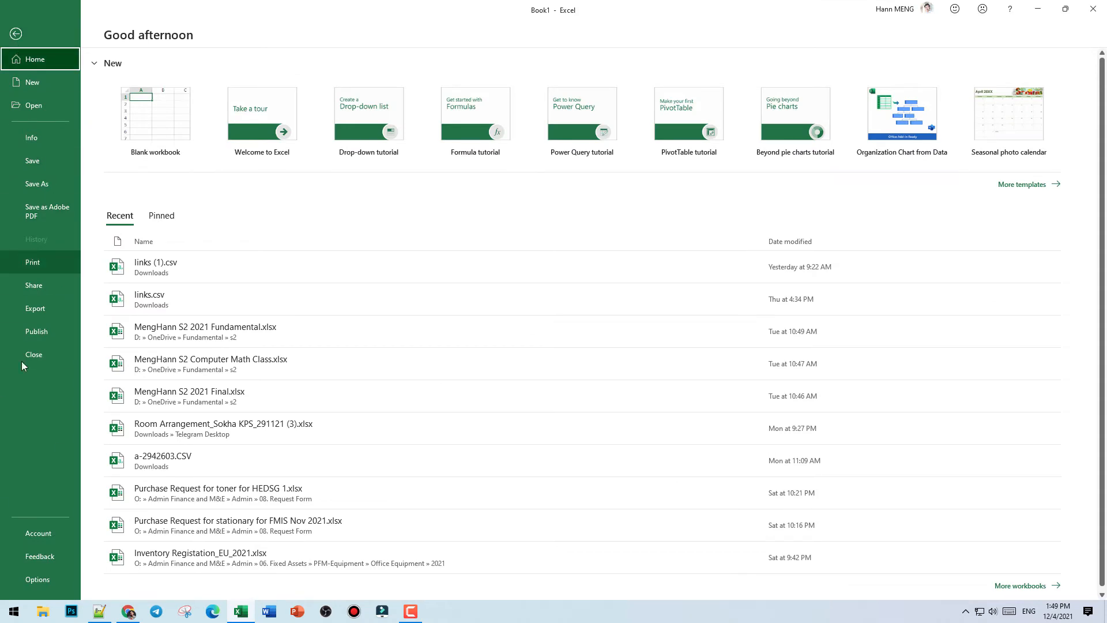
{"action": "left_click", "coordinate": [39, 533]}
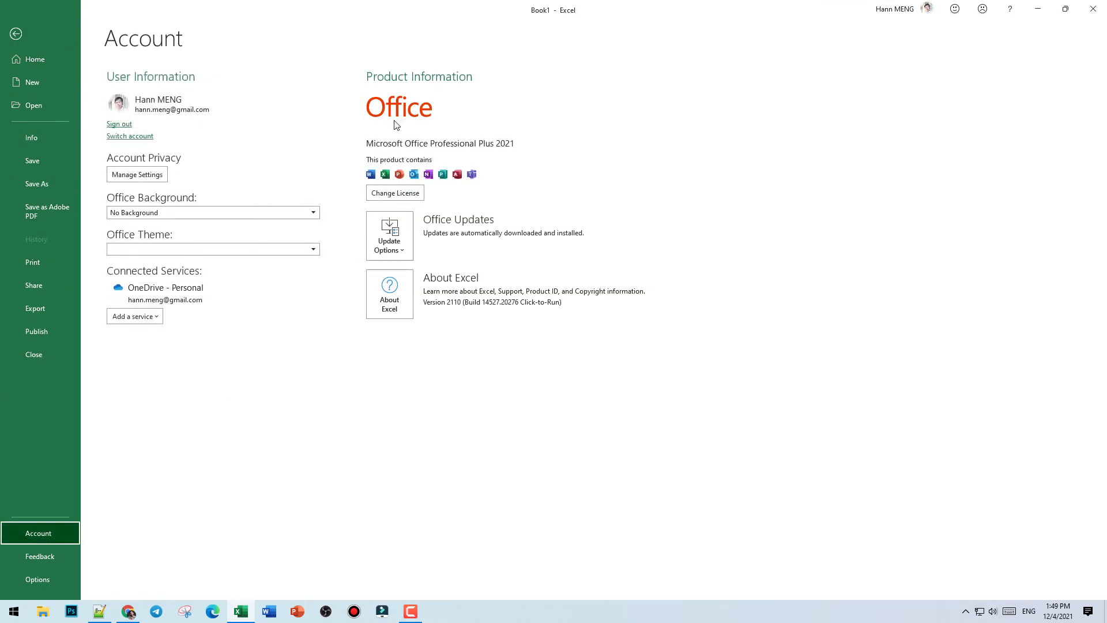
{"action": "mouse_move", "coordinate": [397, 216]}
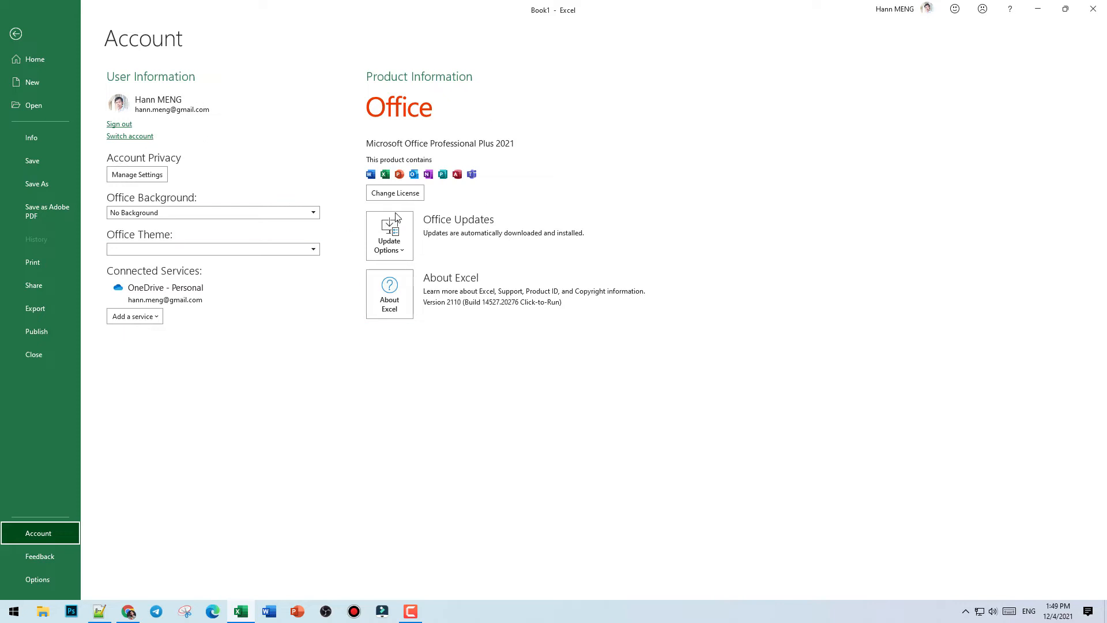
{"action": "mouse_move", "coordinate": [559, 243]}
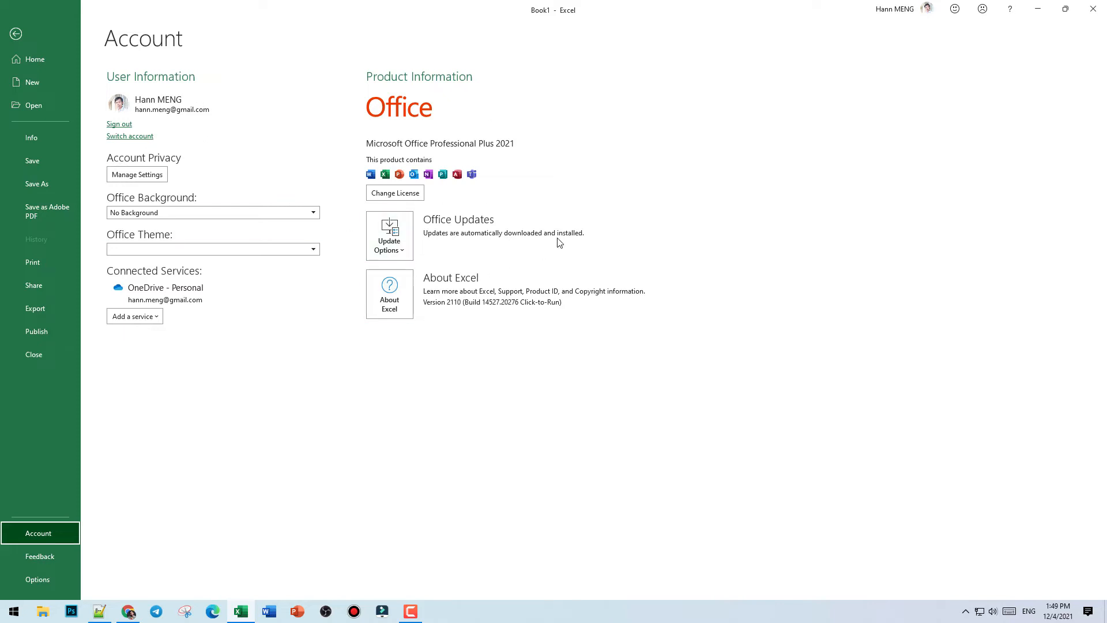
{"action": "mouse_move", "coordinate": [49, 47]}
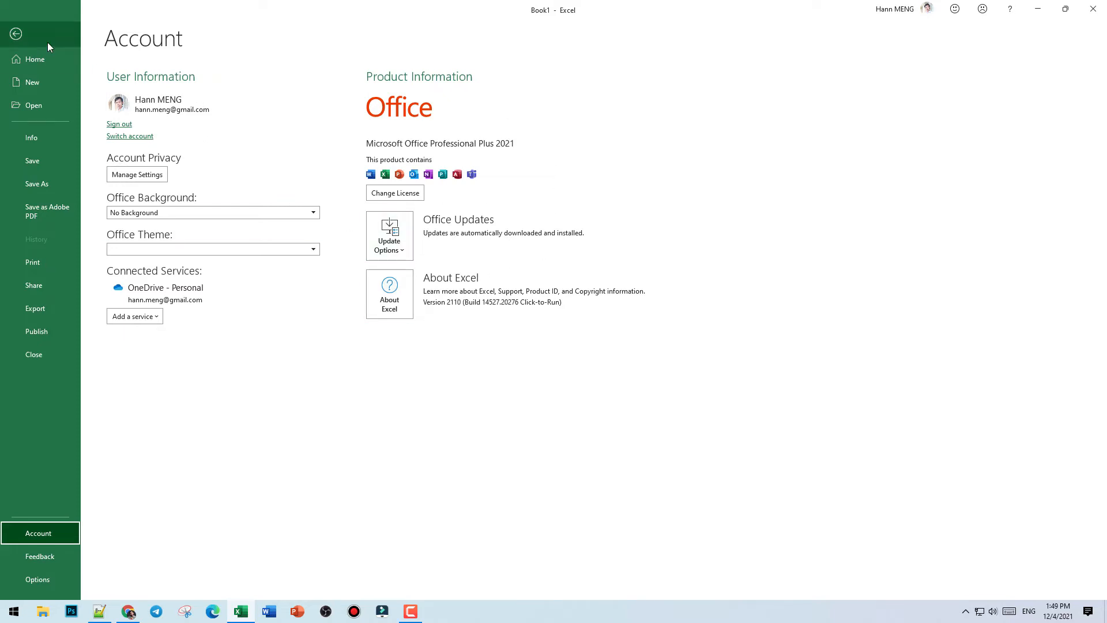
- Return from the account page to the blank sheet and close the workbook
{"action": "left_click", "coordinate": [16, 33]}
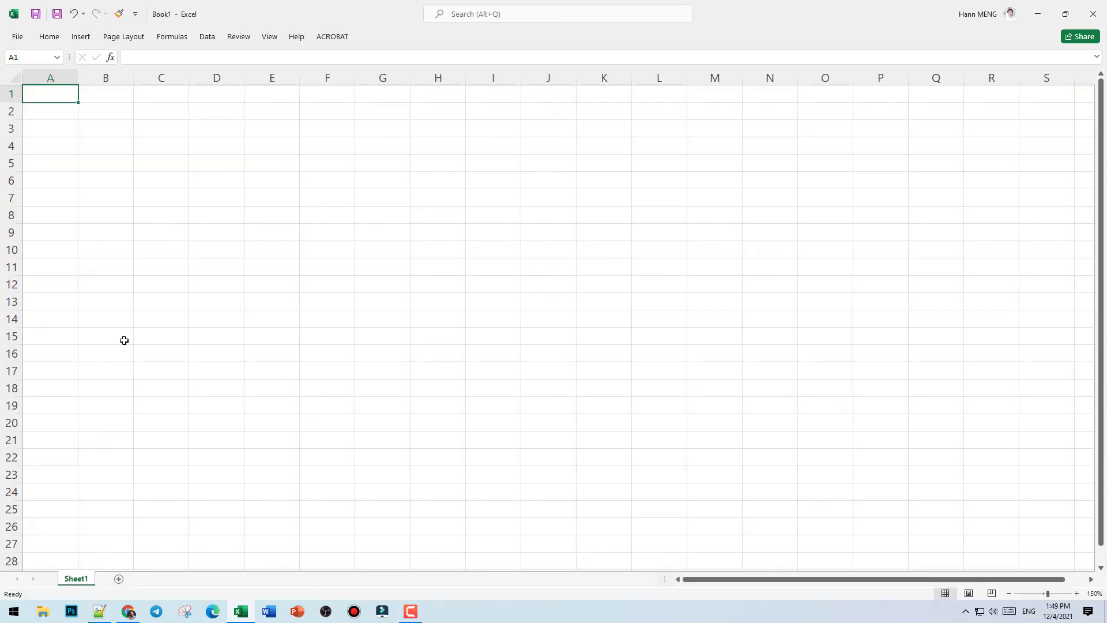
{"action": "mouse_move", "coordinate": [418, 199]}
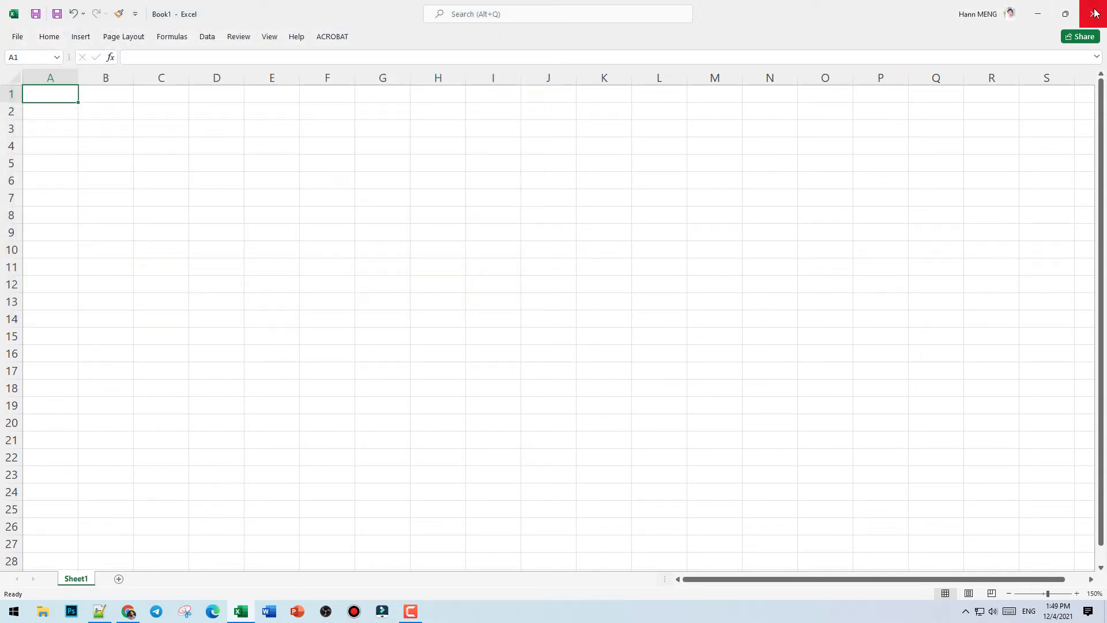
{"action": "left_click", "coordinate": [1094, 13]}
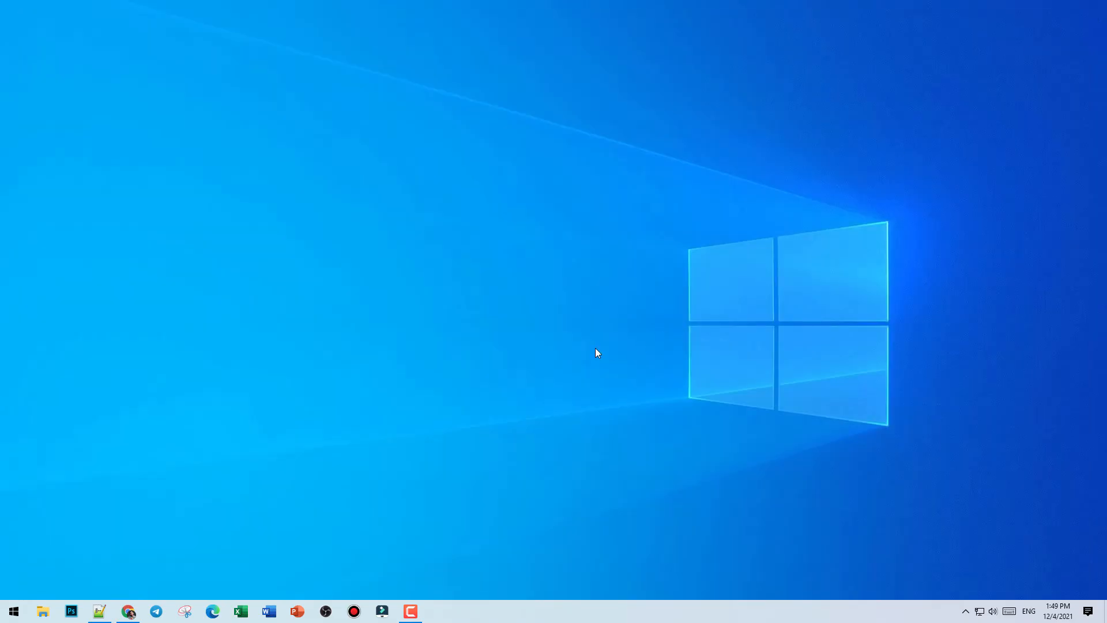
{"action": "mouse_move", "coordinate": [972, 619]}
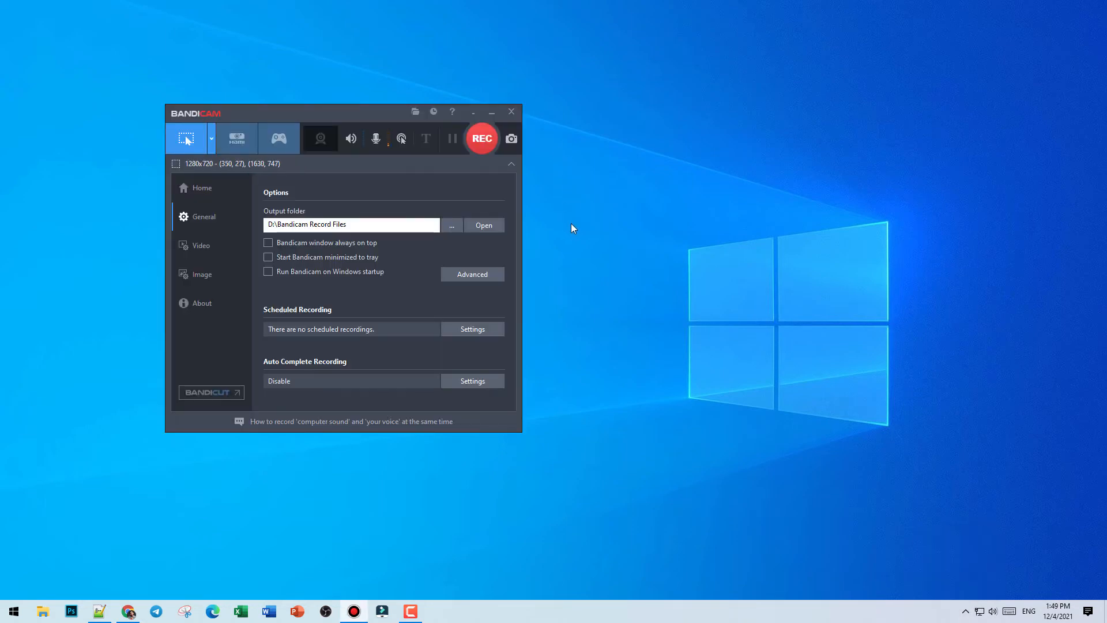
- Open Bandicam's output folder and select the newest recording file
{"action": "left_click", "coordinate": [483, 224]}
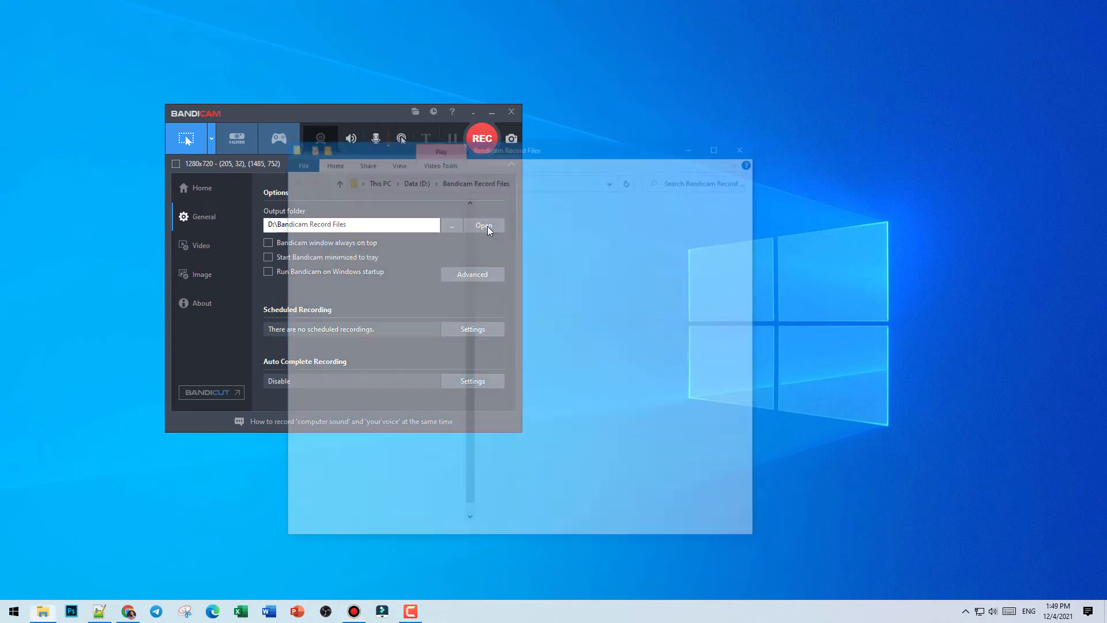
{"action": "left_click", "coordinate": [483, 225]}
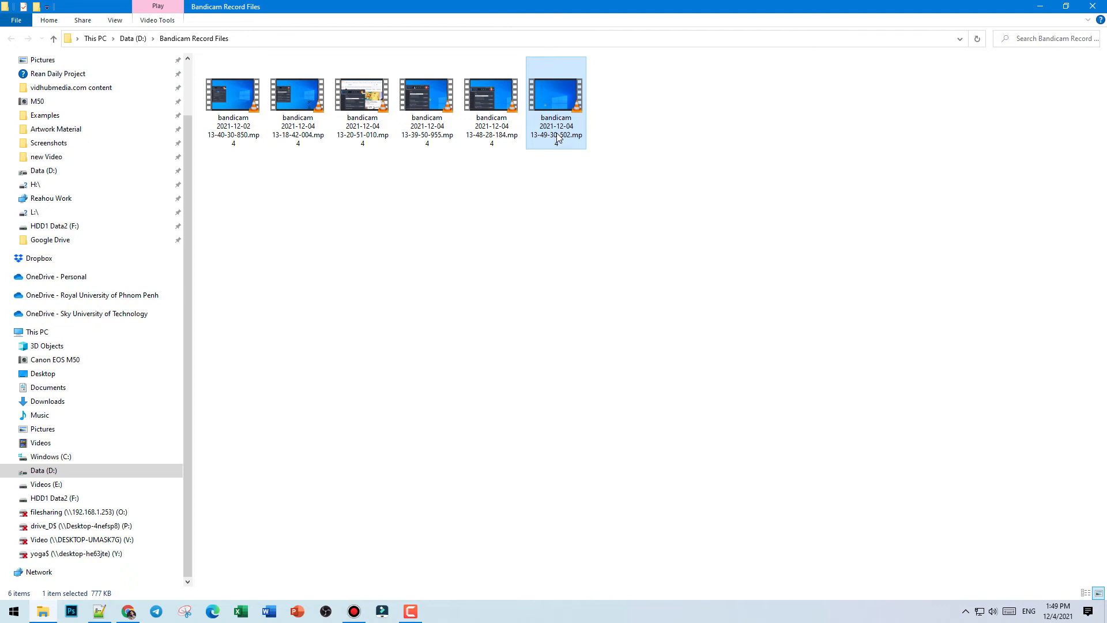
{"action": "double_click", "coordinate": [490, 95]}
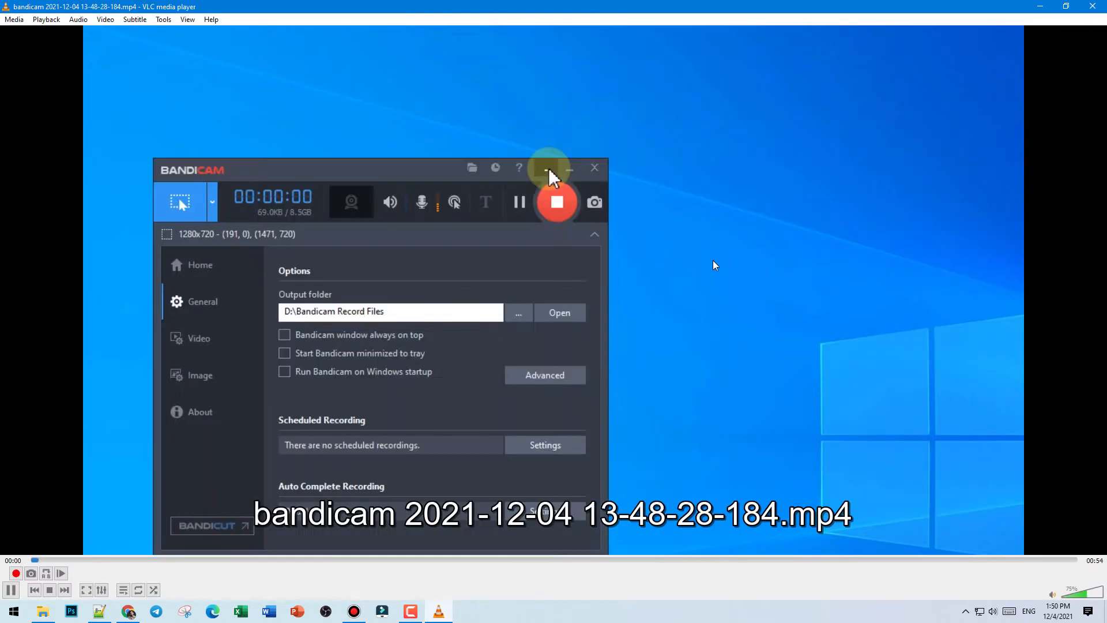
{"action": "left_click", "coordinate": [569, 168]}
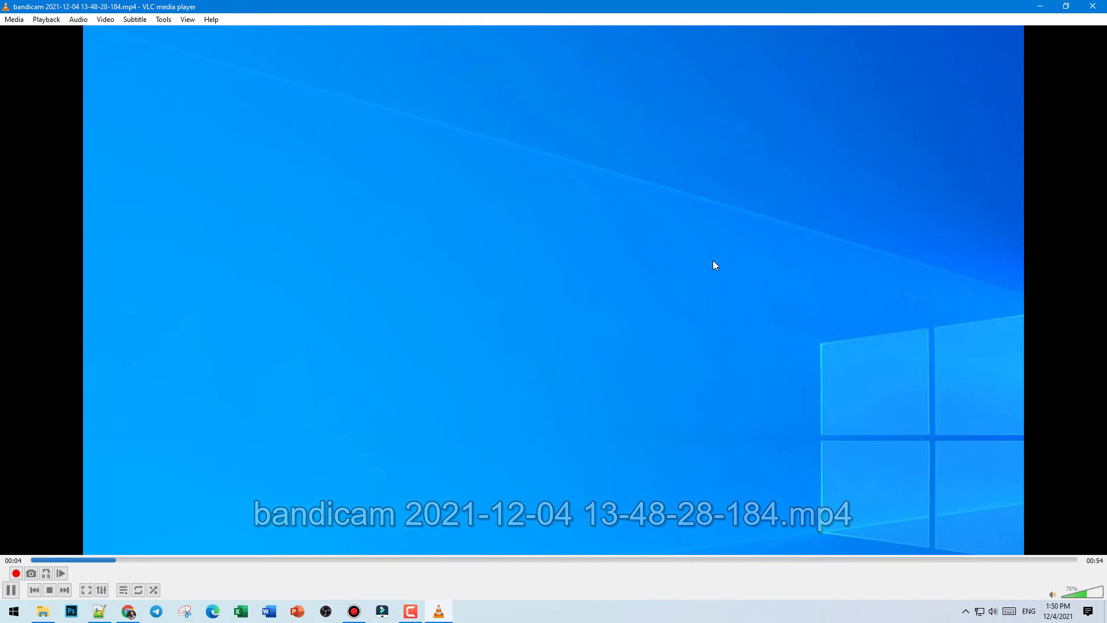
{"action": "left_click", "coordinate": [13, 610]}
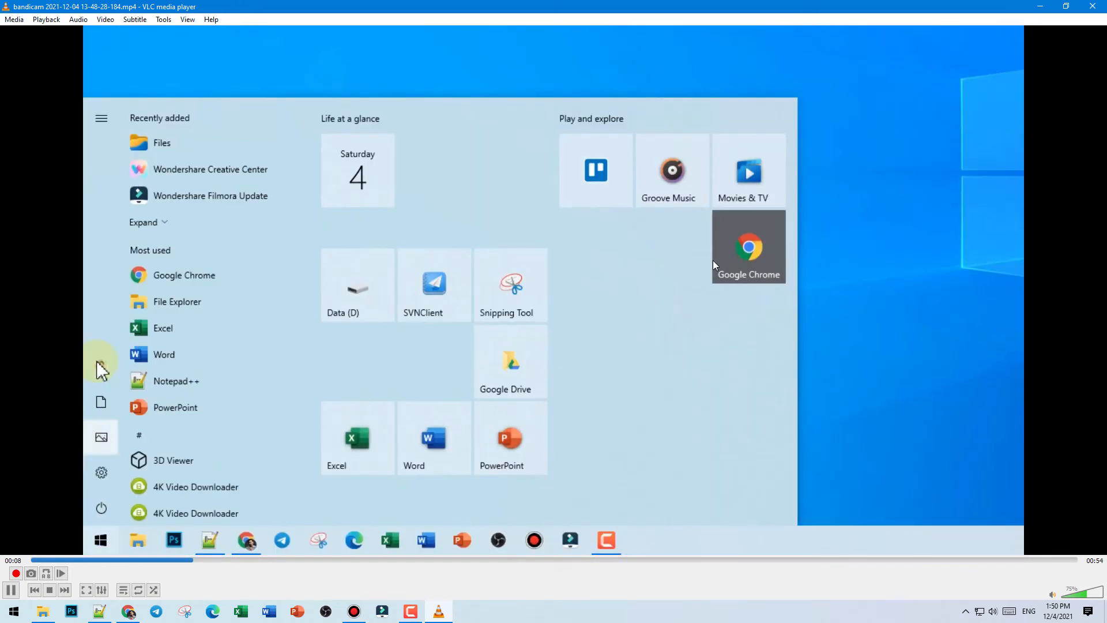
{"action": "mouse_move", "coordinate": [383, 540]}
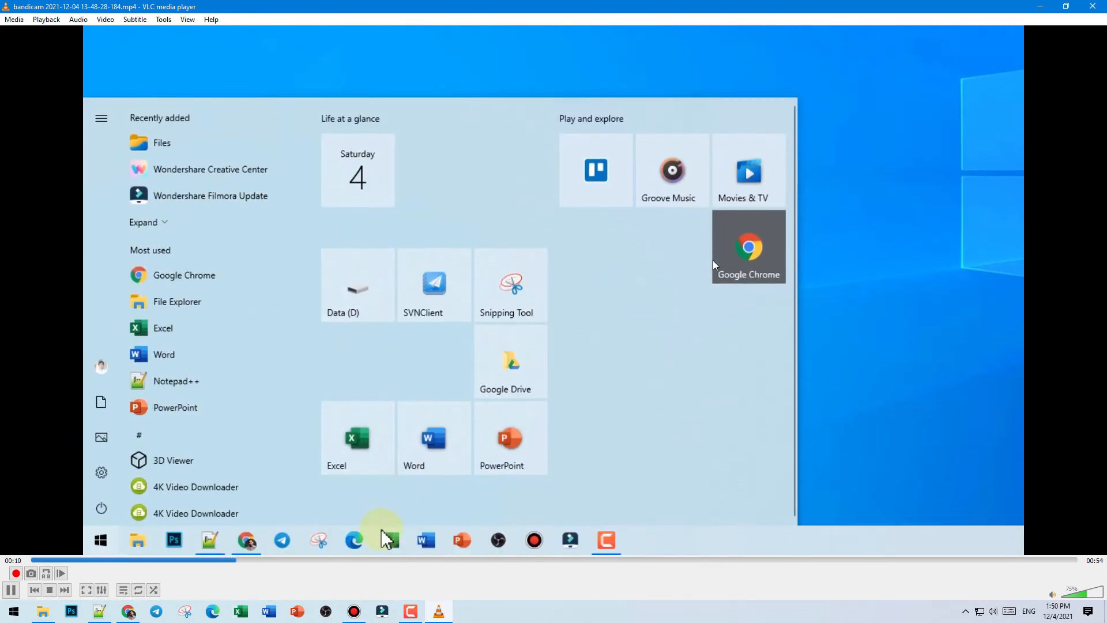
{"action": "left_click", "coordinate": [357, 437]}
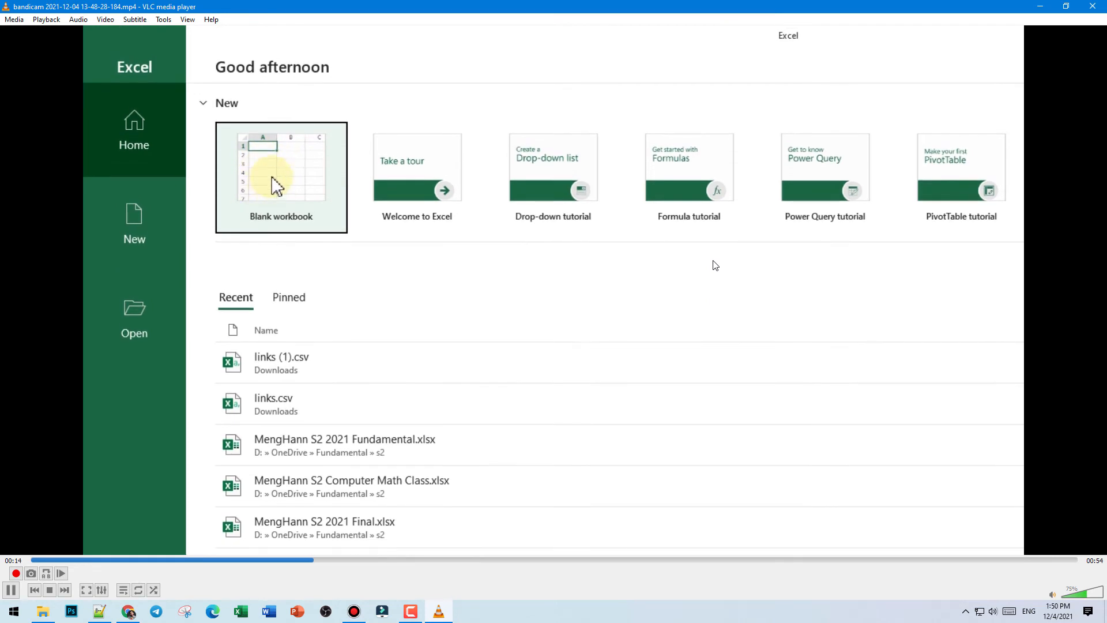
{"action": "left_click", "coordinate": [280, 166]}
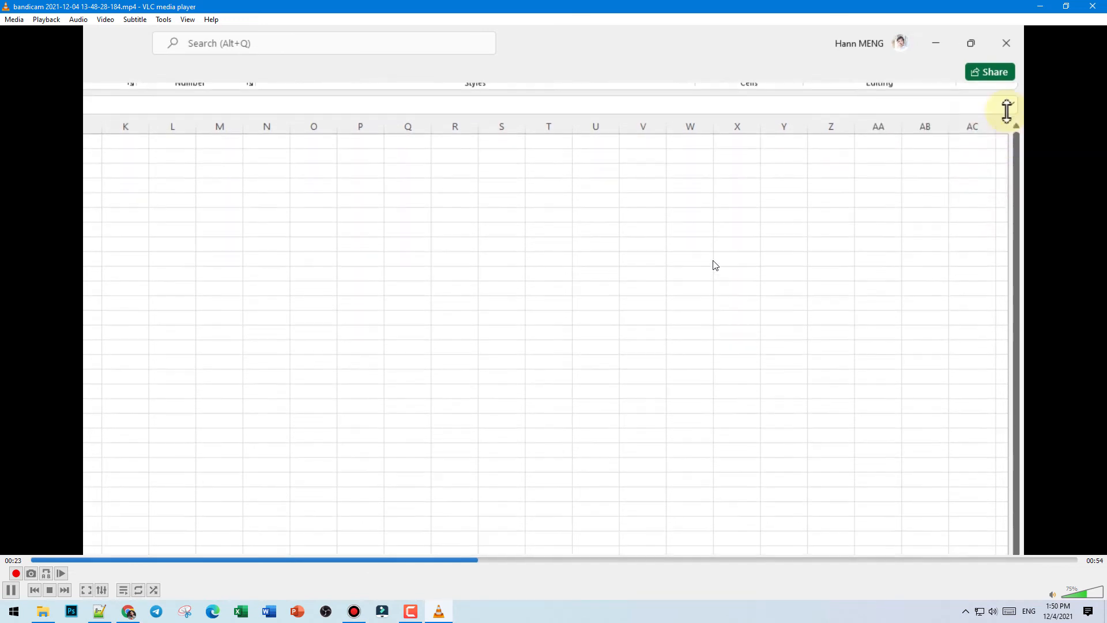
- Close playback and open the recording's file properties showing 7.20 MB
{"action": "left_click", "coordinate": [1005, 111]}
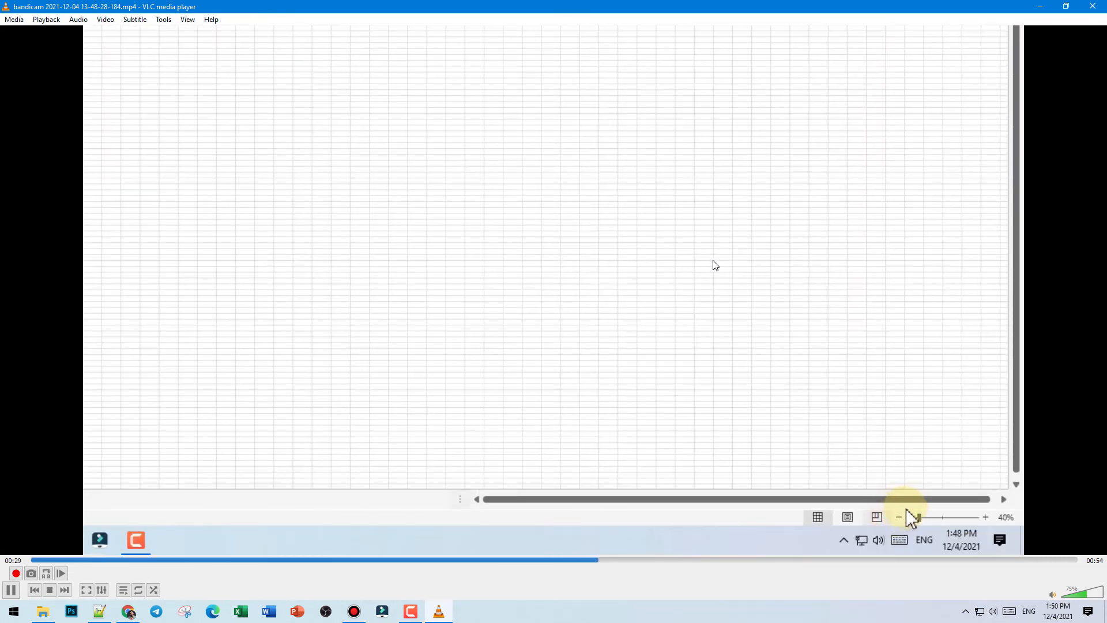
{"action": "left_click", "coordinate": [985, 517]}
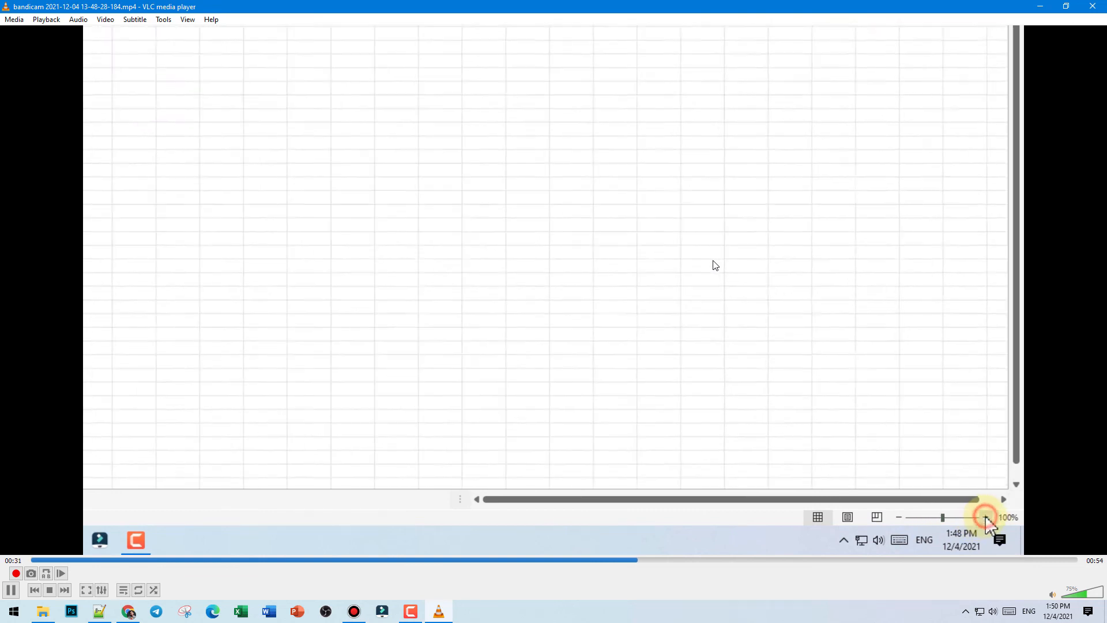
{"action": "left_click", "coordinate": [987, 516]}
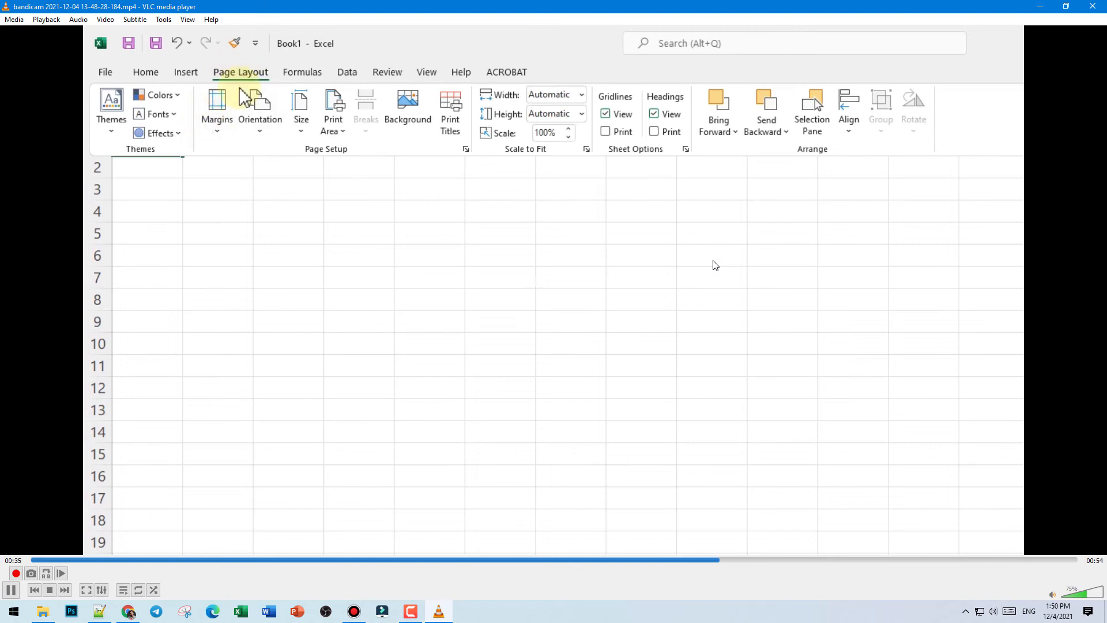
{"action": "left_click", "coordinate": [105, 72]}
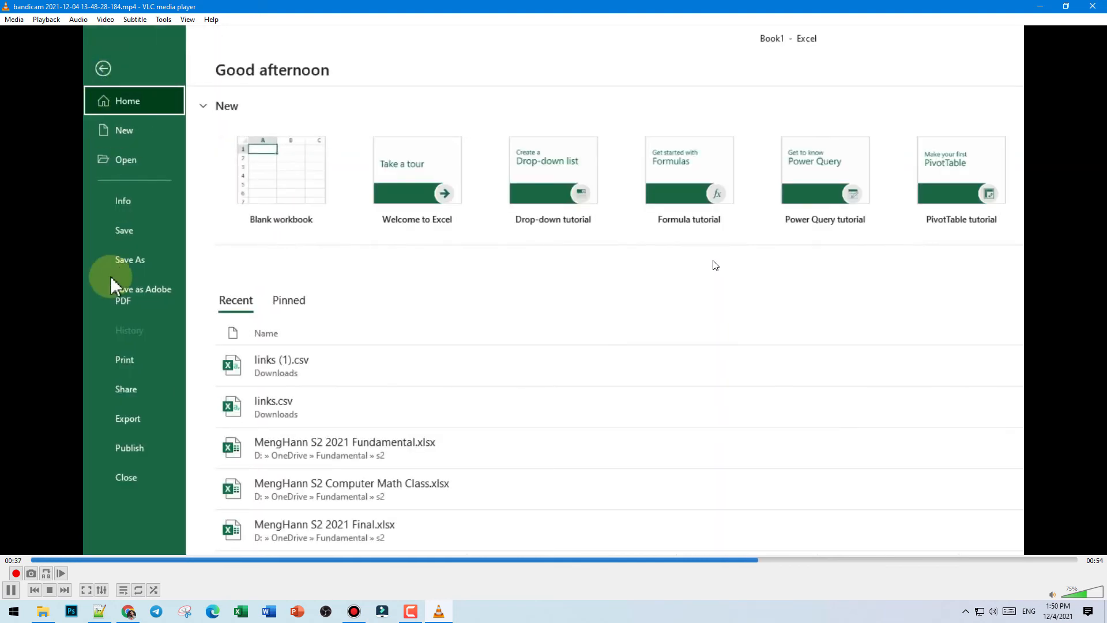
{"action": "scroll", "scroll_direction": "down", "scroll_amount": 3}
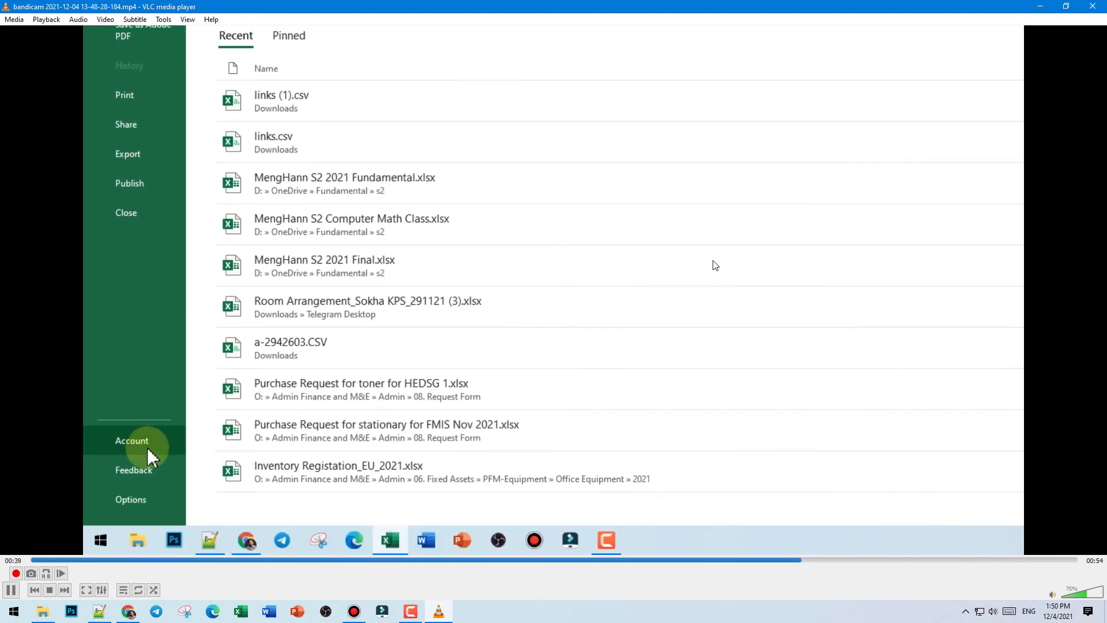
{"action": "left_click", "coordinate": [132, 440]}
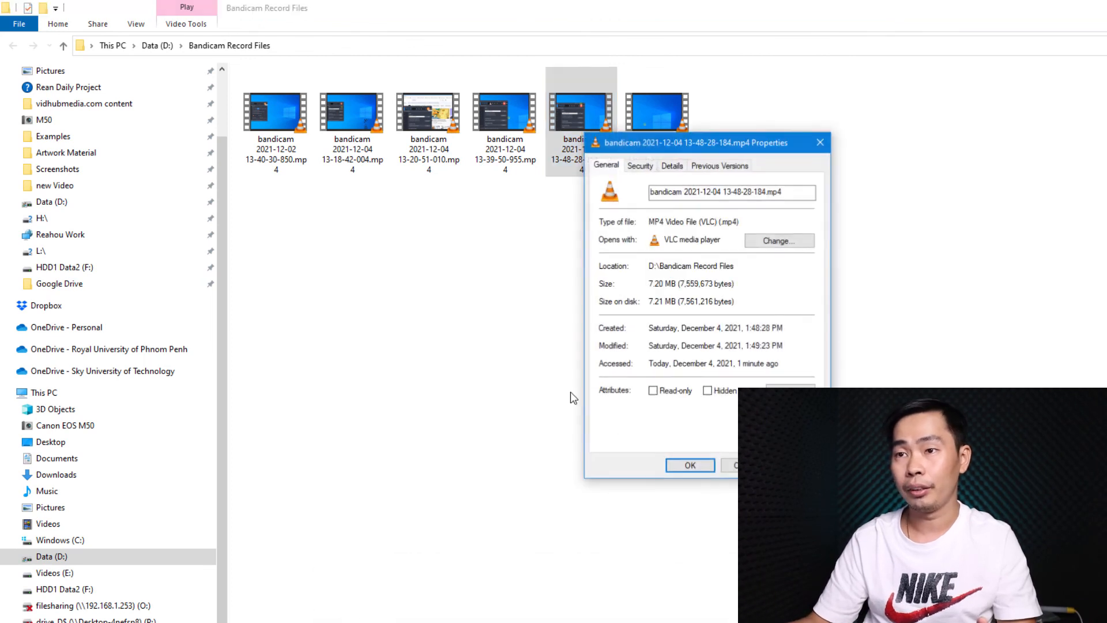
- Check the Details tab for 1280x720, 30 fps, 54 seconds, then close Properties
{"action": "left_click", "coordinate": [671, 166]}
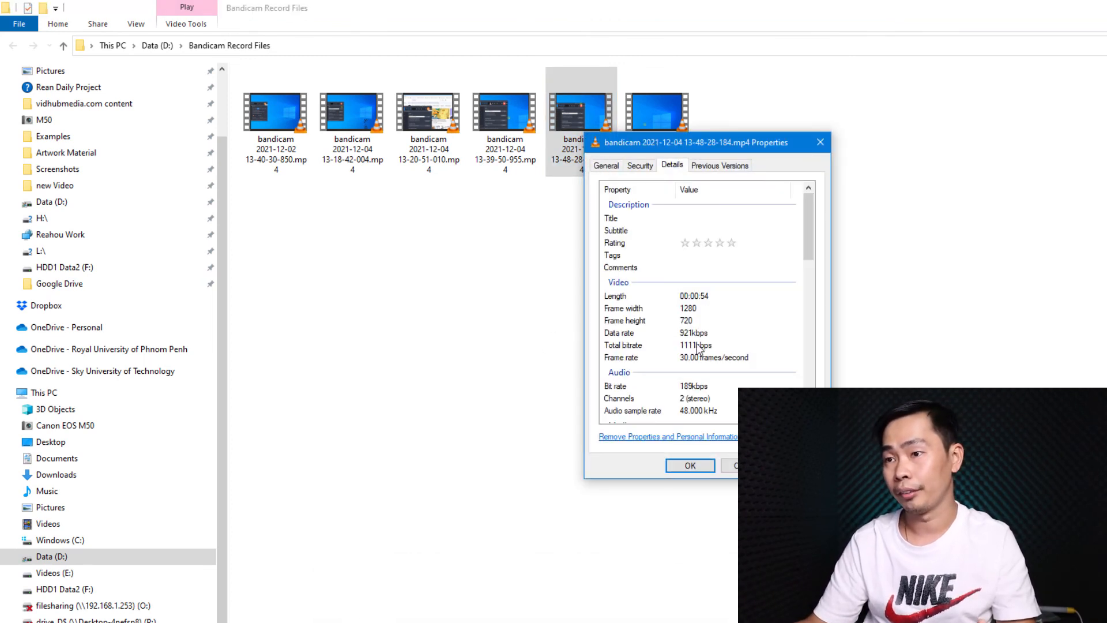
{"action": "left_click", "coordinate": [692, 356]}
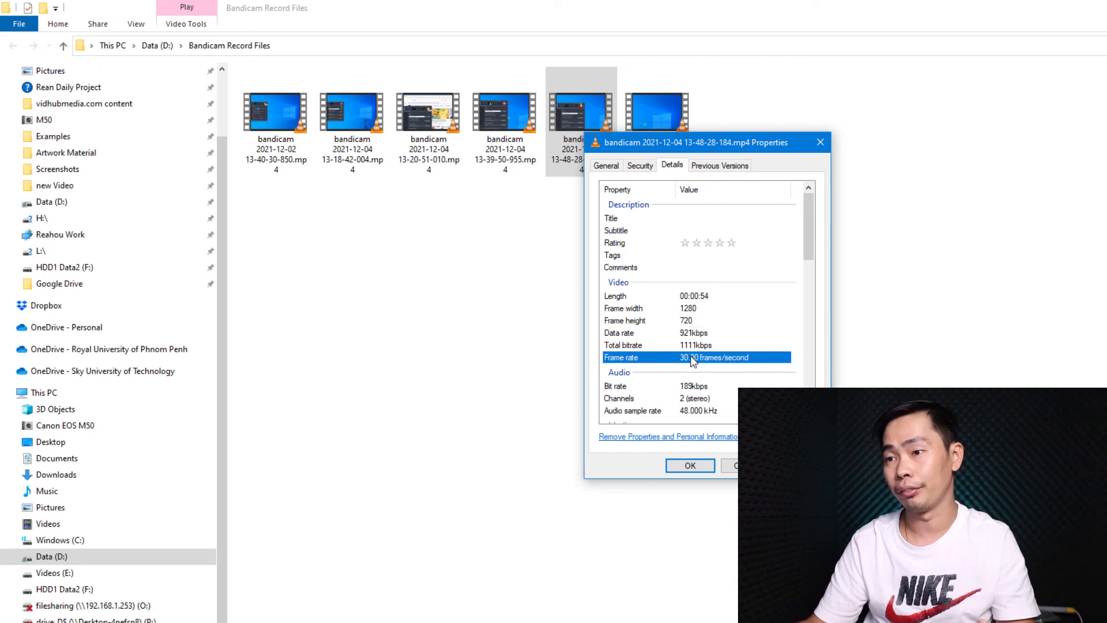
{"action": "mouse_move", "coordinate": [779, 311]}
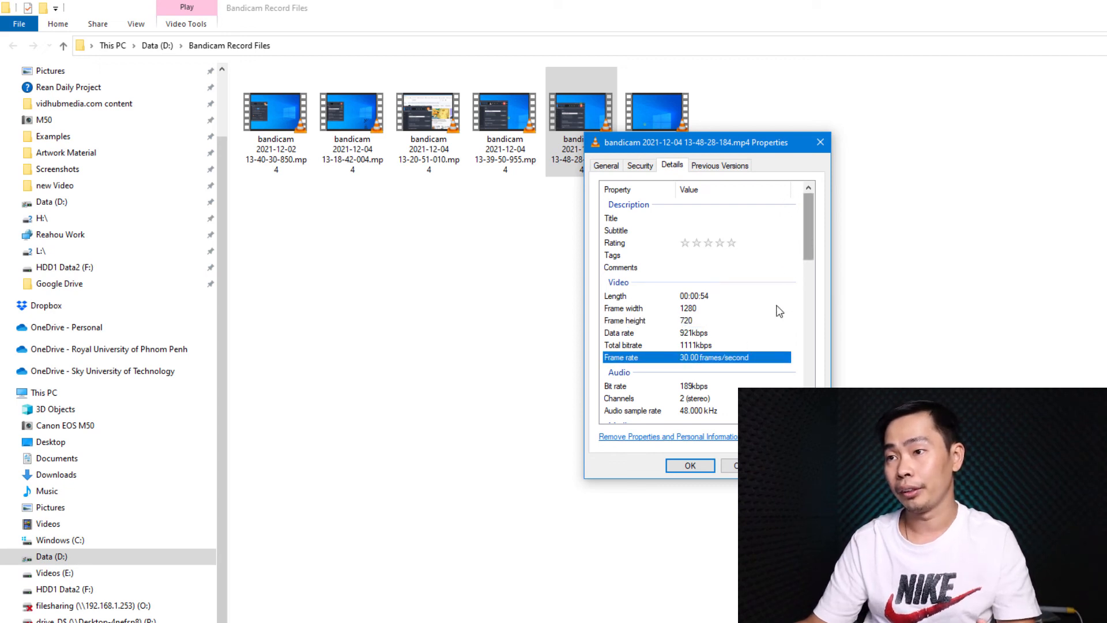
{"action": "left_click", "coordinate": [606, 165]}
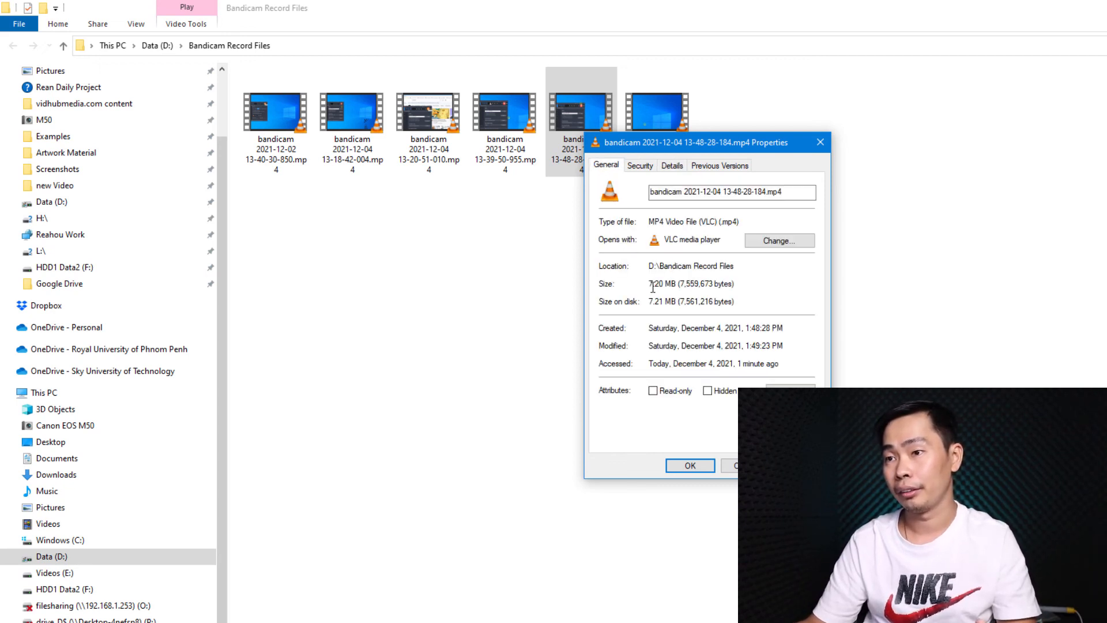
{"action": "left_click", "coordinate": [671, 165]}
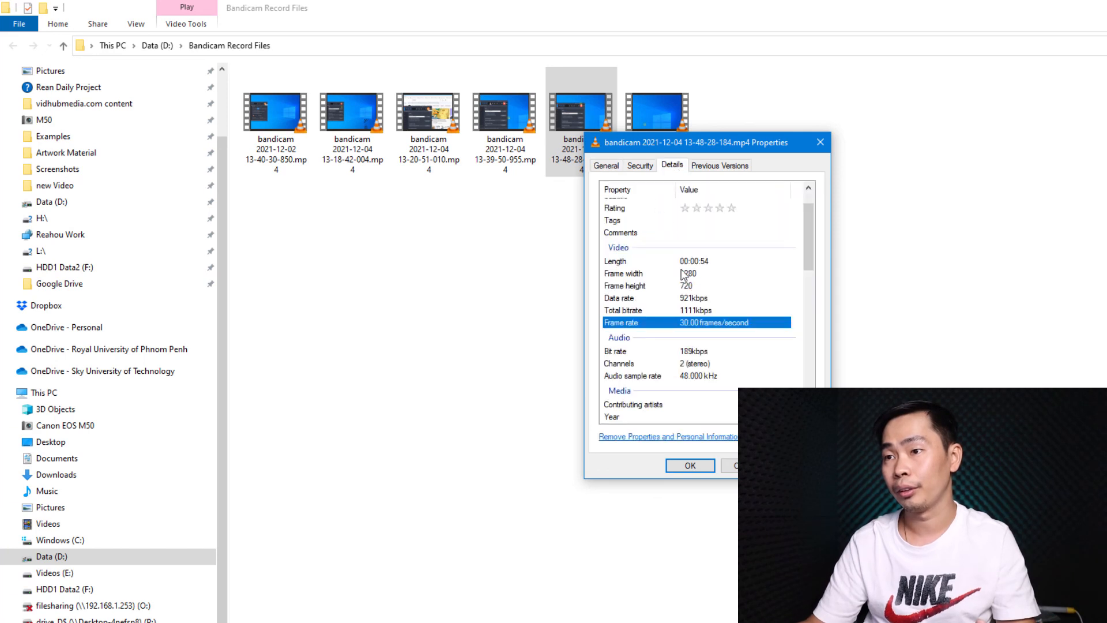
{"action": "mouse_move", "coordinate": [705, 271]}
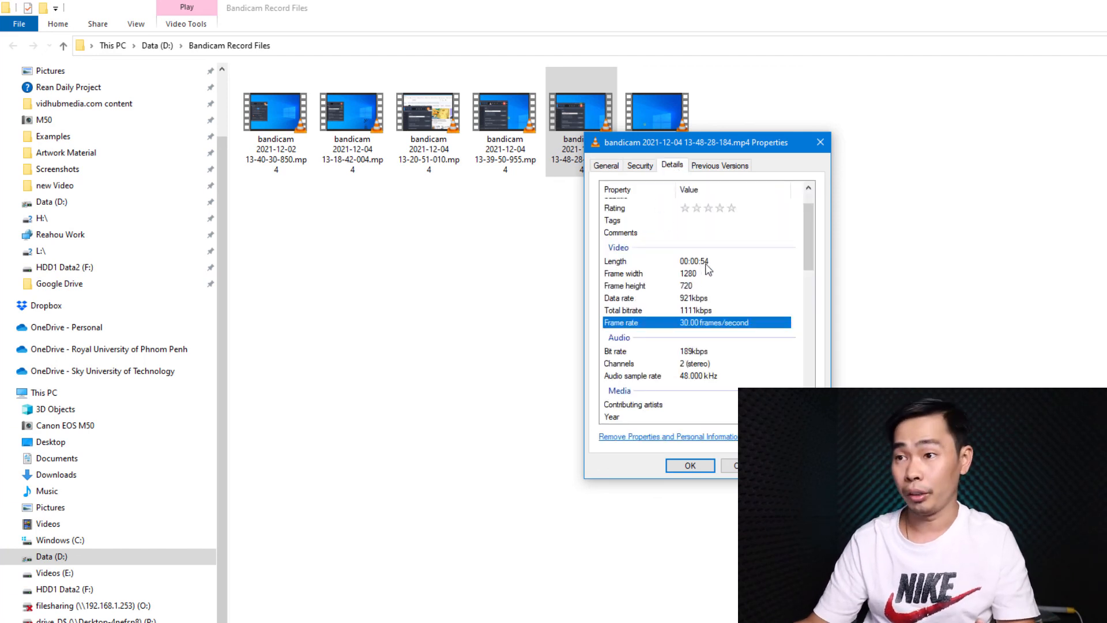
{"action": "left_click", "coordinate": [689, 465]}
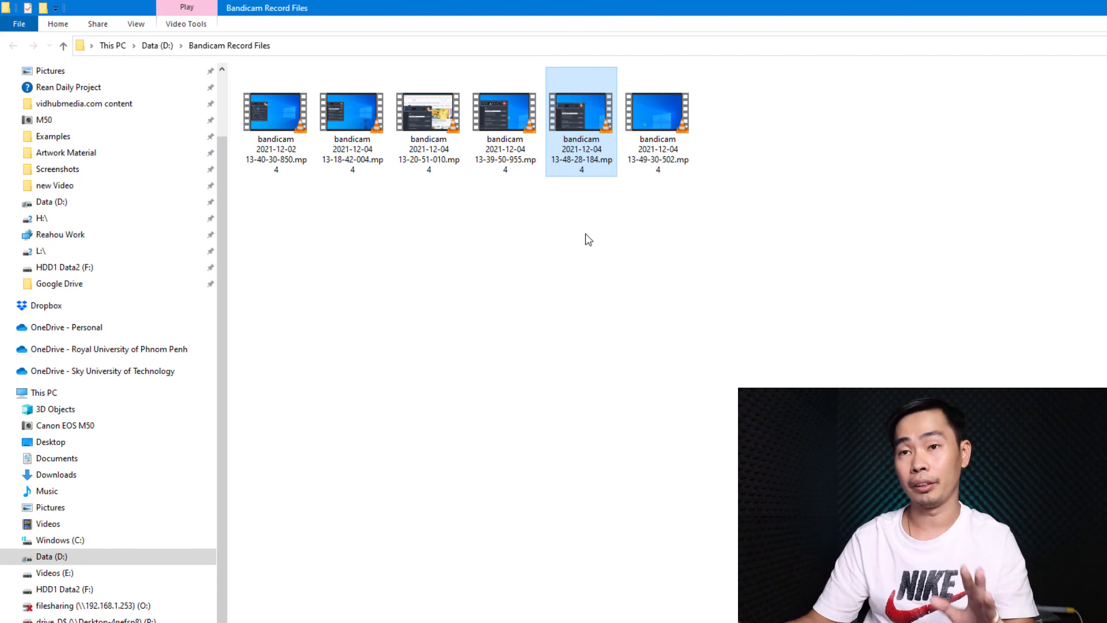